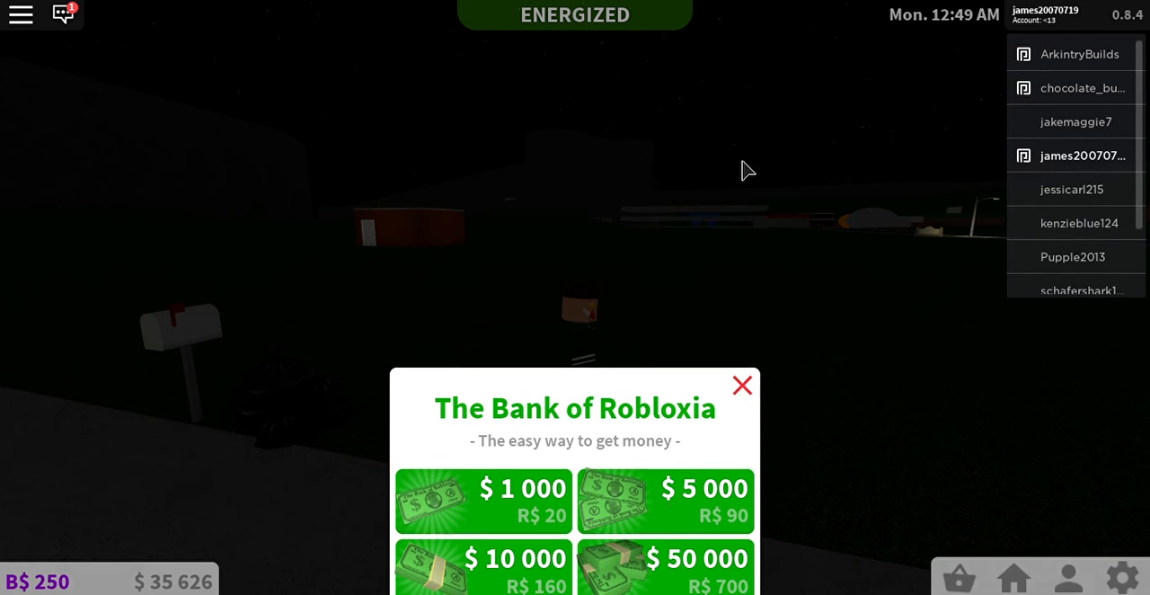
Close the Bank of Robloxia purchase offer with the X
click(742, 386)
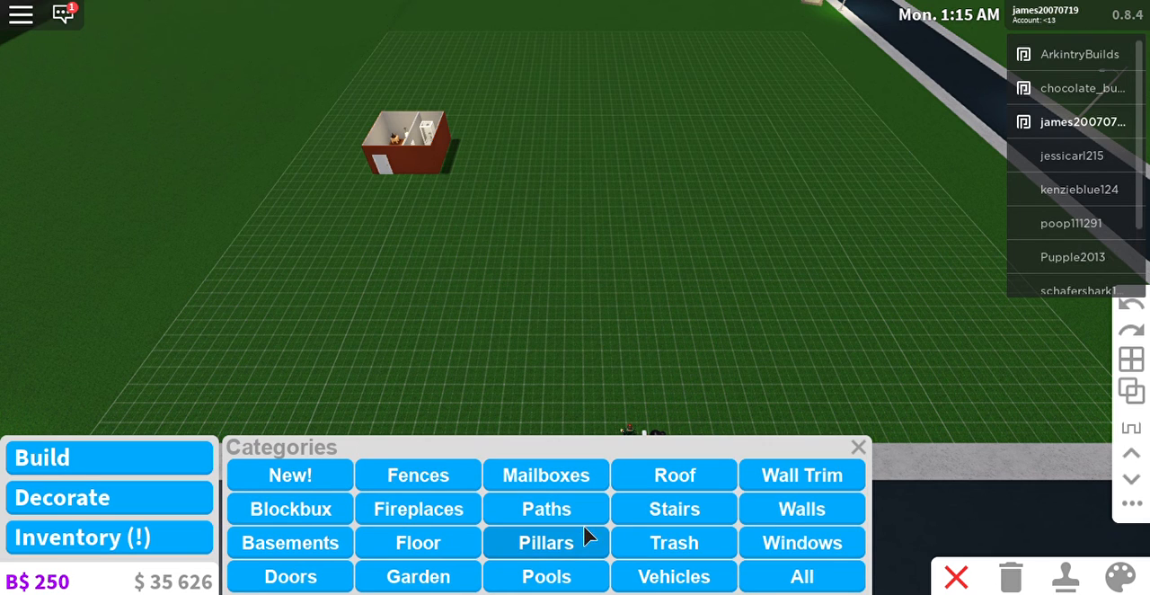
mouse_move(313, 567)
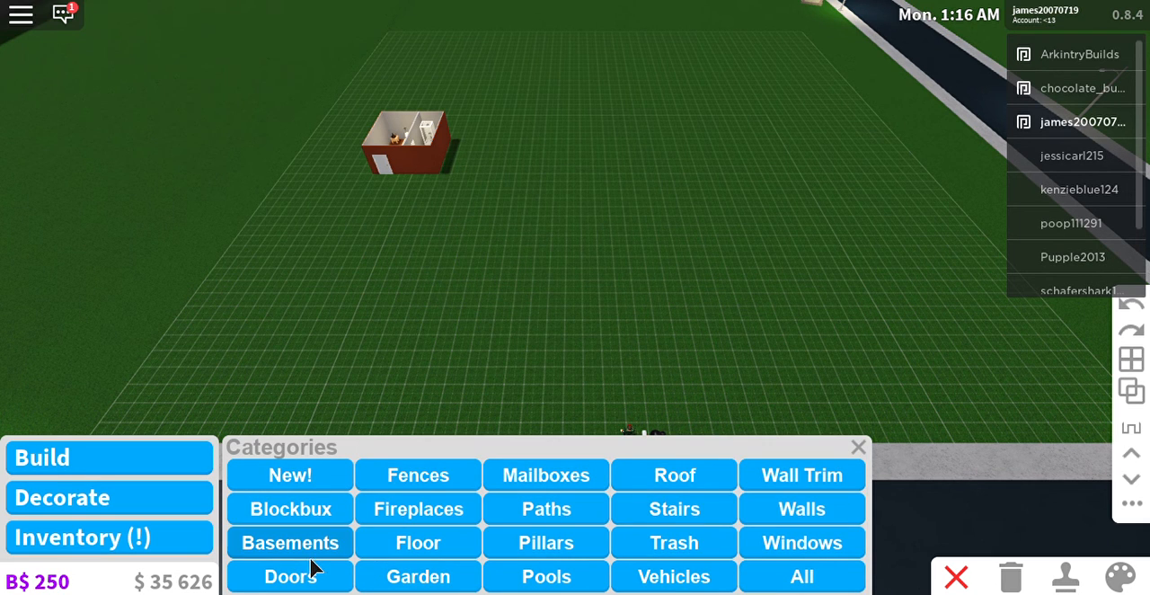
mouse_move(800, 508)
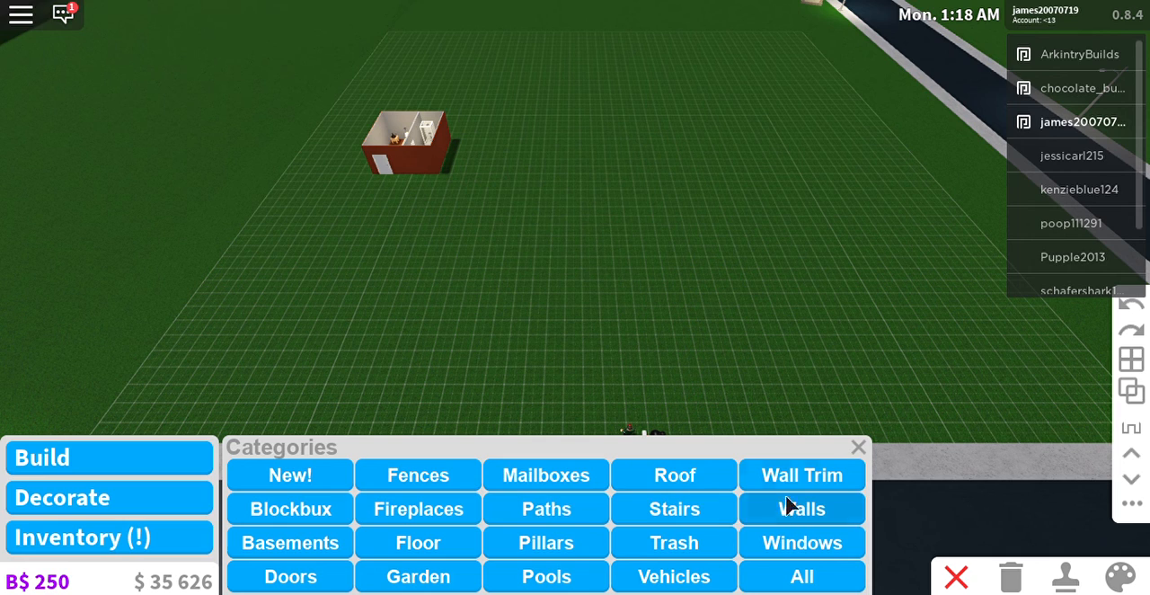
Draw grey walls forming a large rectangular hotel outline beside the small existing room
click(801, 508)
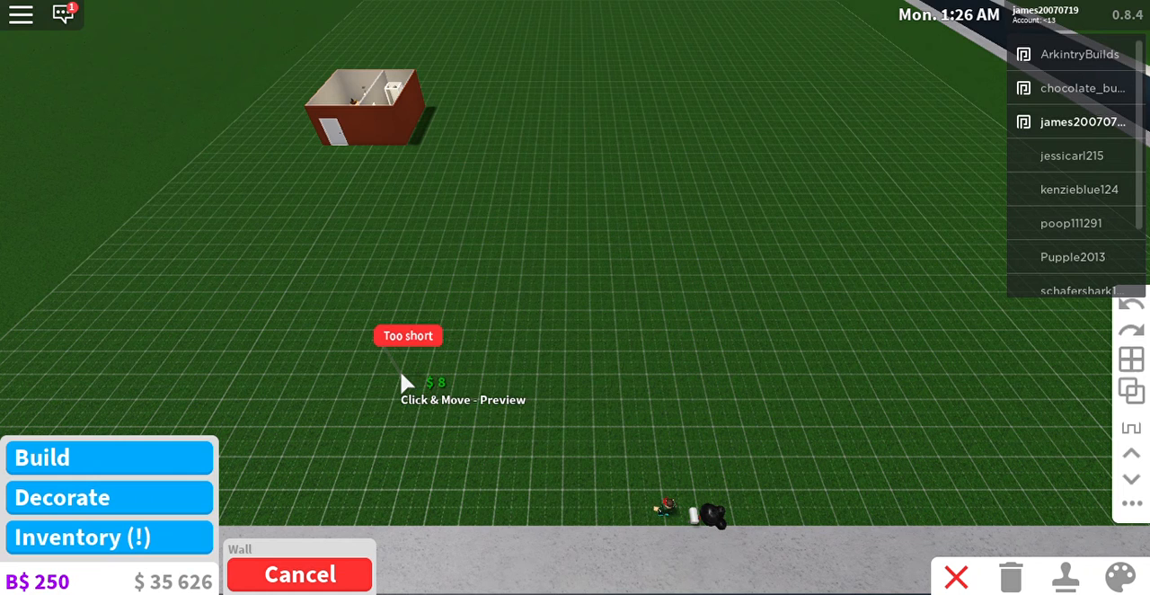
drag(404, 382, 813, 382)
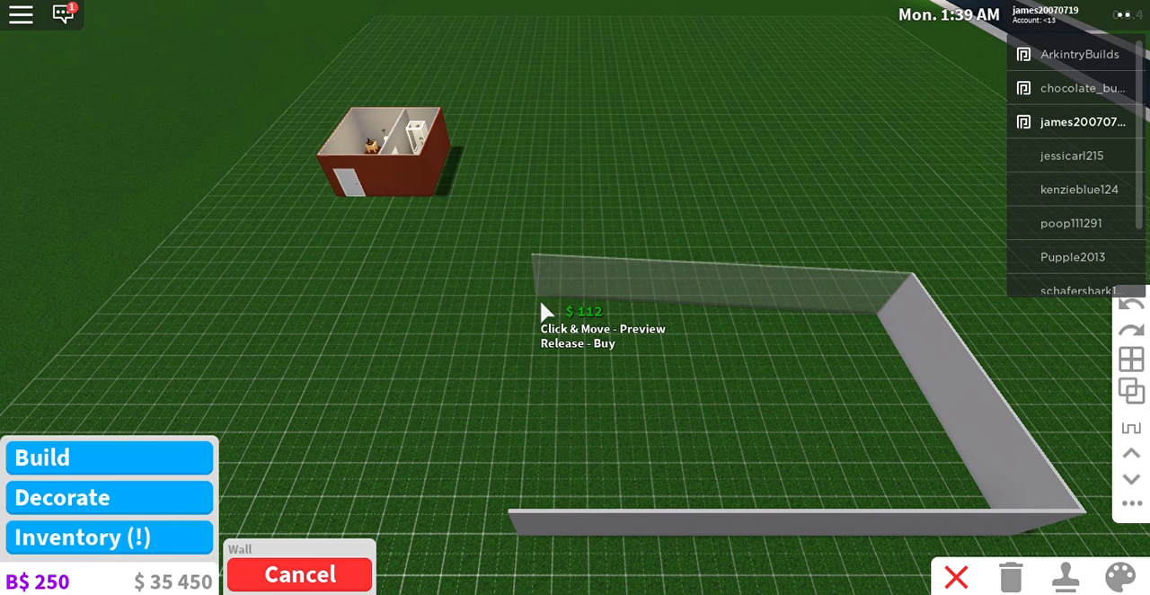
click(539, 323)
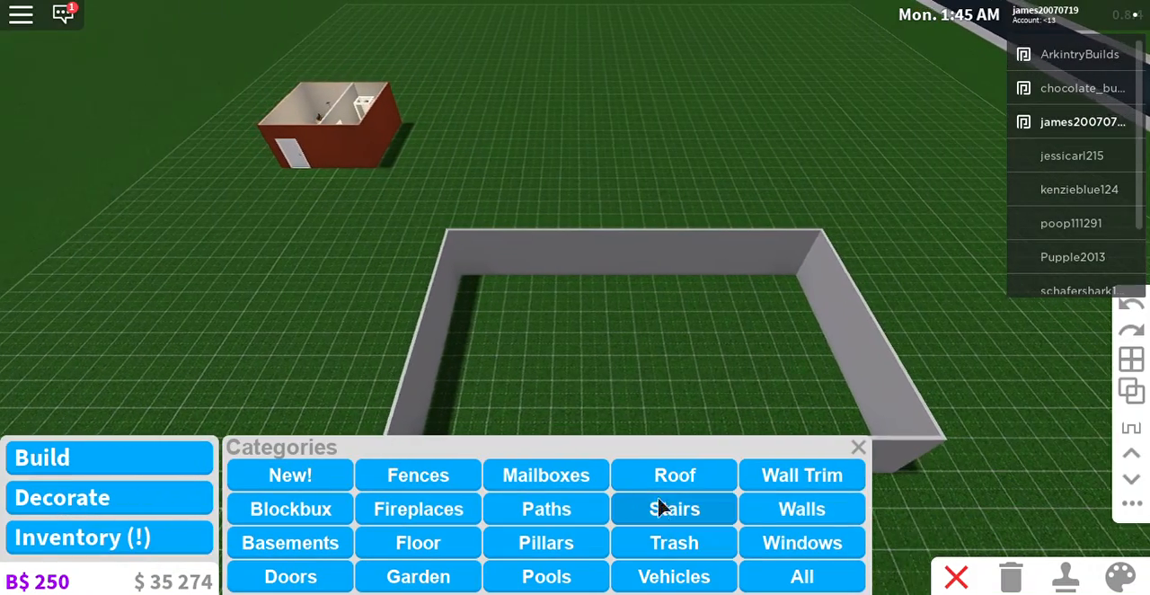
Lay a floor across the walled room and paint it CGA brown orange
click(418, 541)
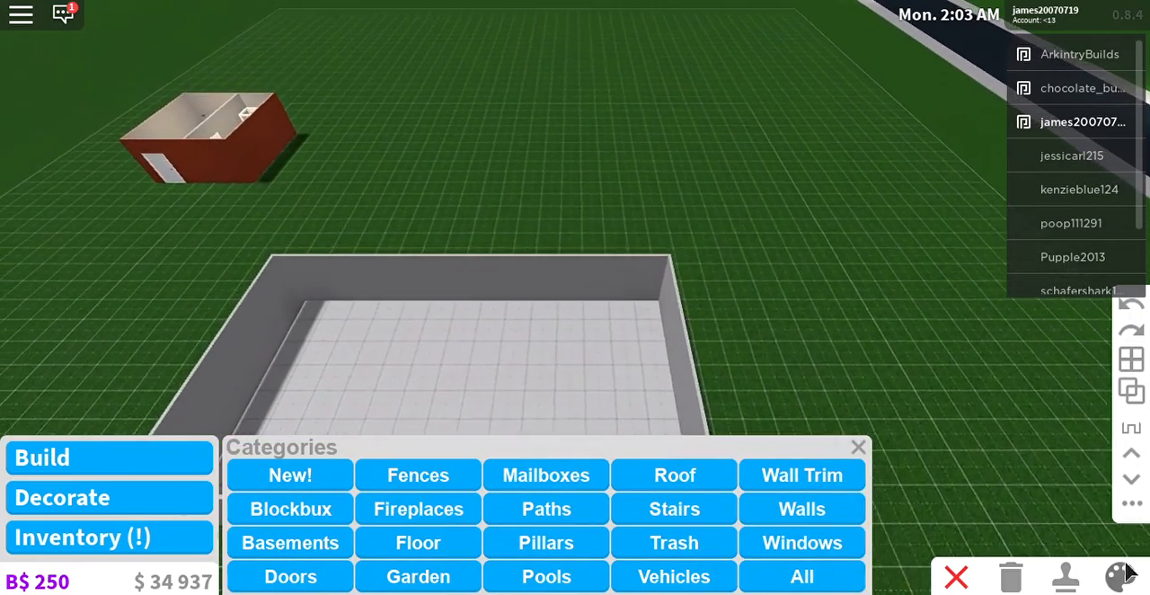
click(1118, 576)
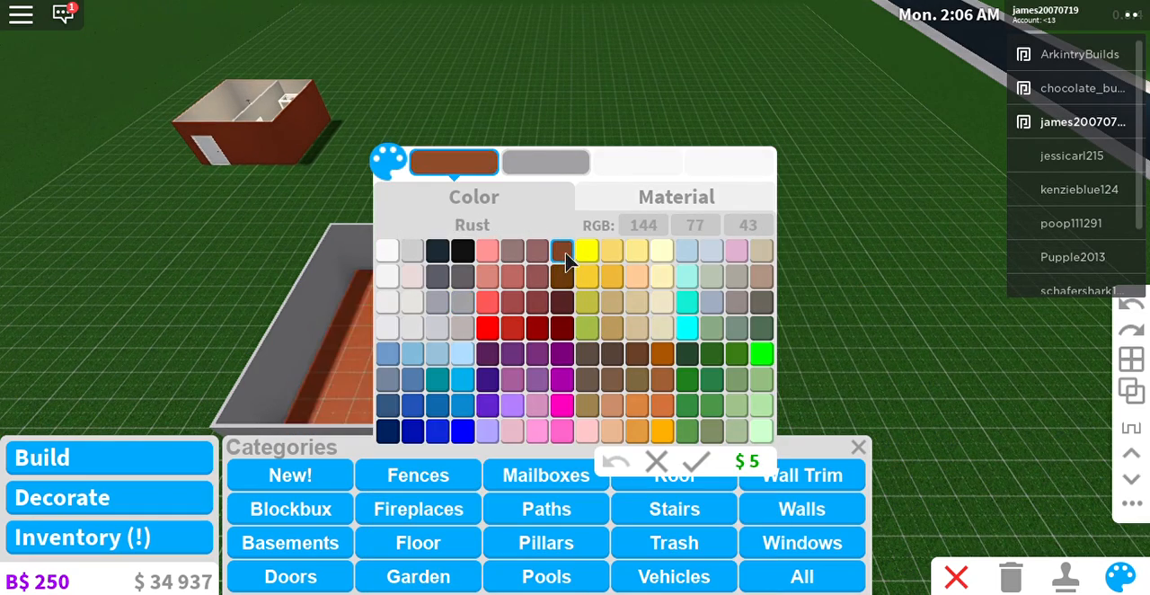
click(562, 275)
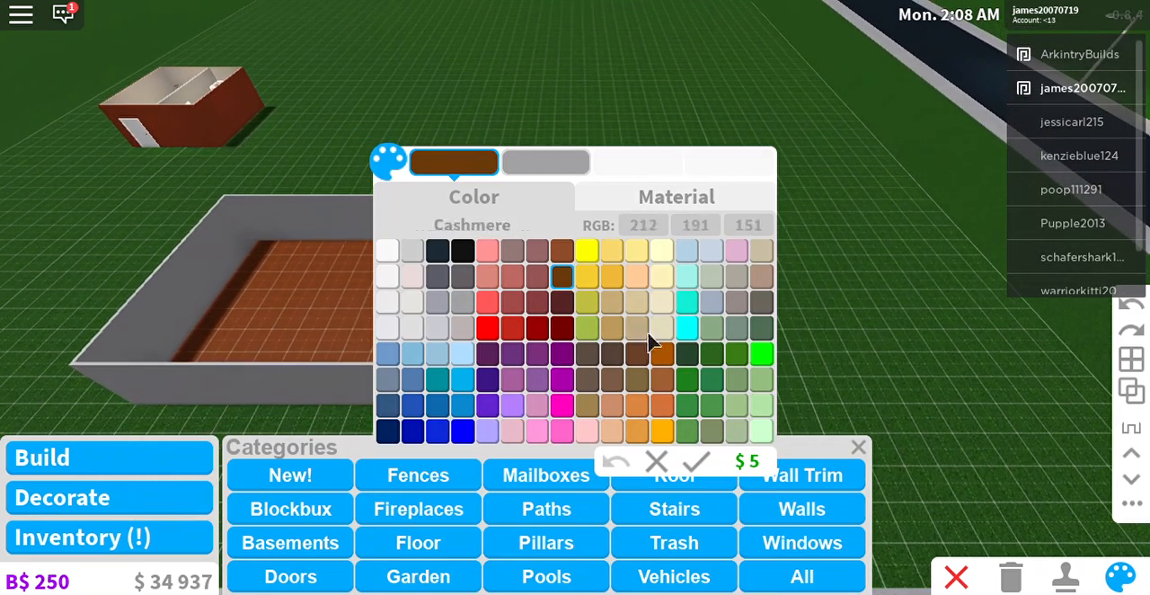
click(662, 353)
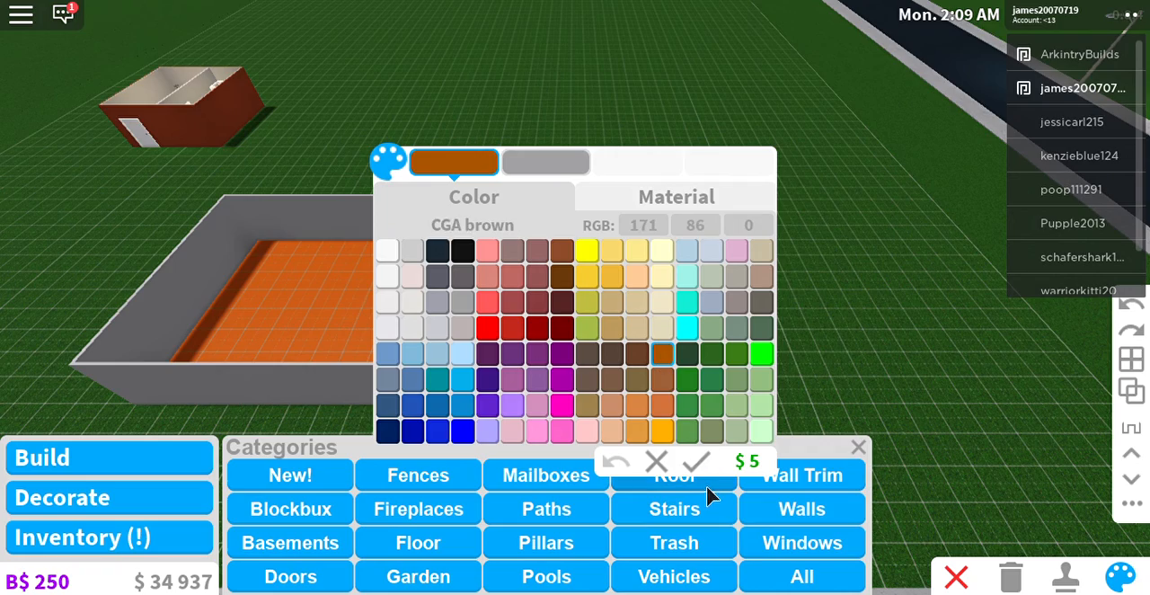
click(694, 461)
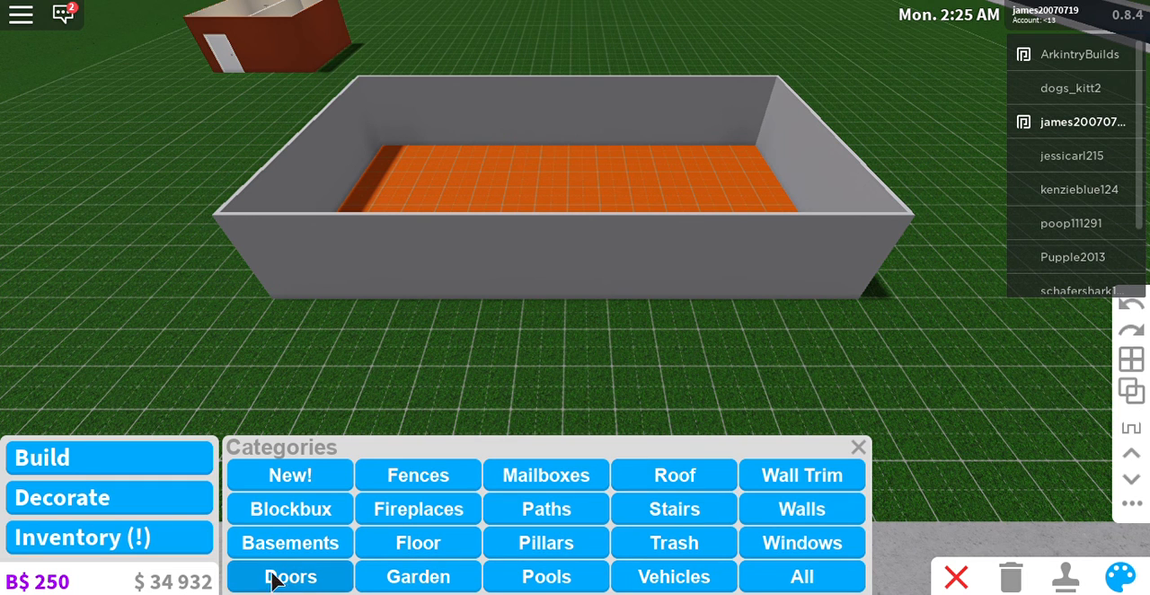
Place a French Double Door in the building's front wall
click(289, 576)
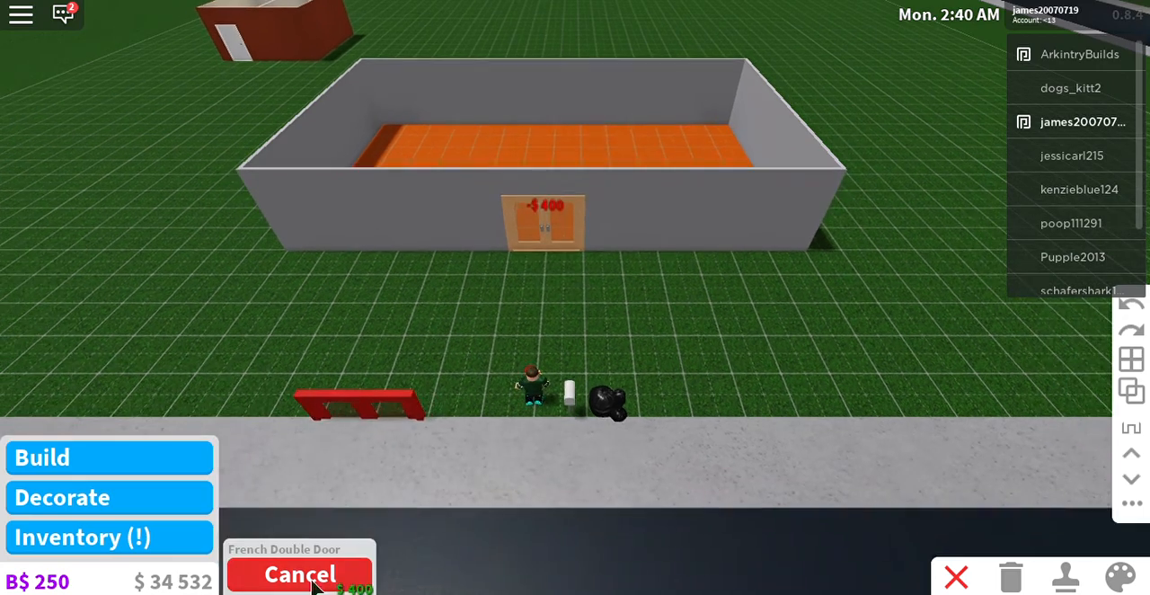
click(299, 574)
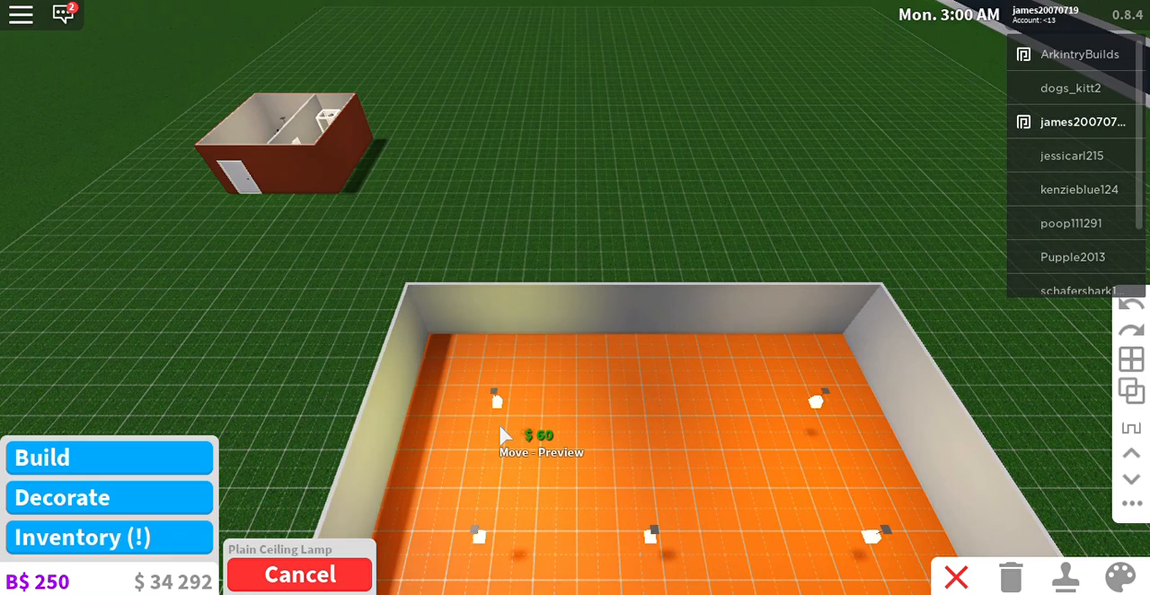
Place Plain Ceiling Lamps at spots spread around the orange-floored lobby
click(496, 398)
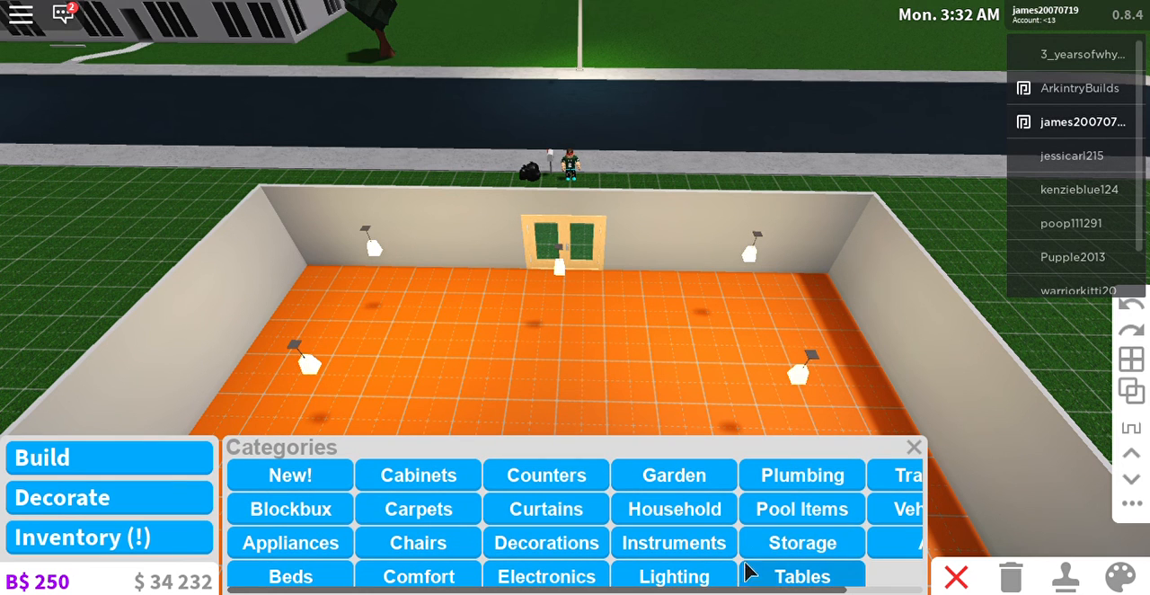
Search the catalogue for 'counter' and pick the Basic Counter for the lobby
click(914, 447)
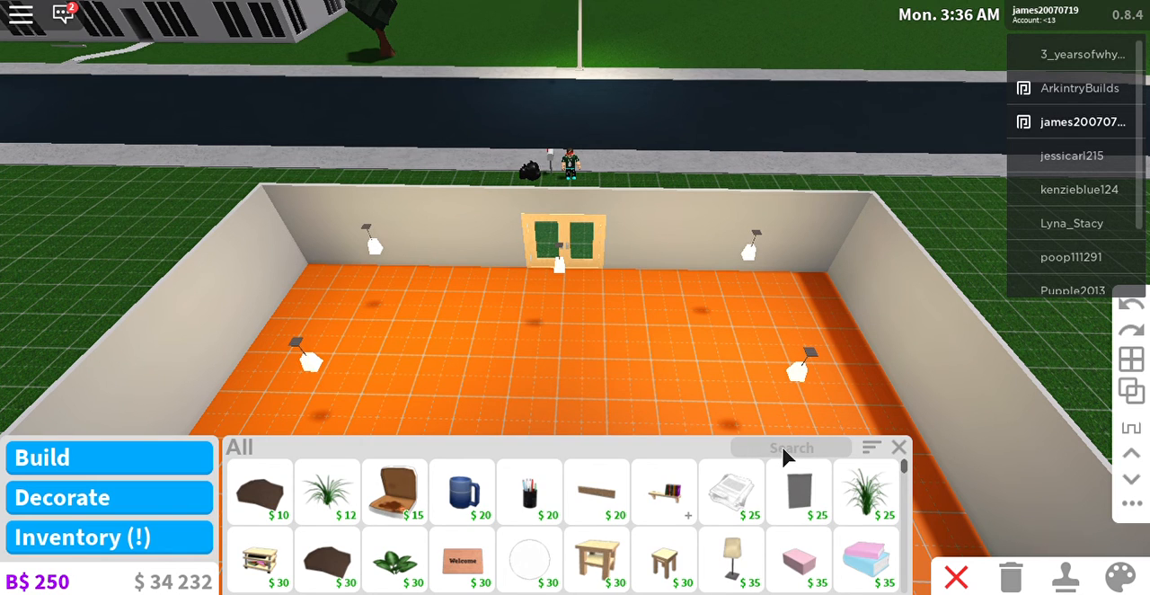
text(counter)
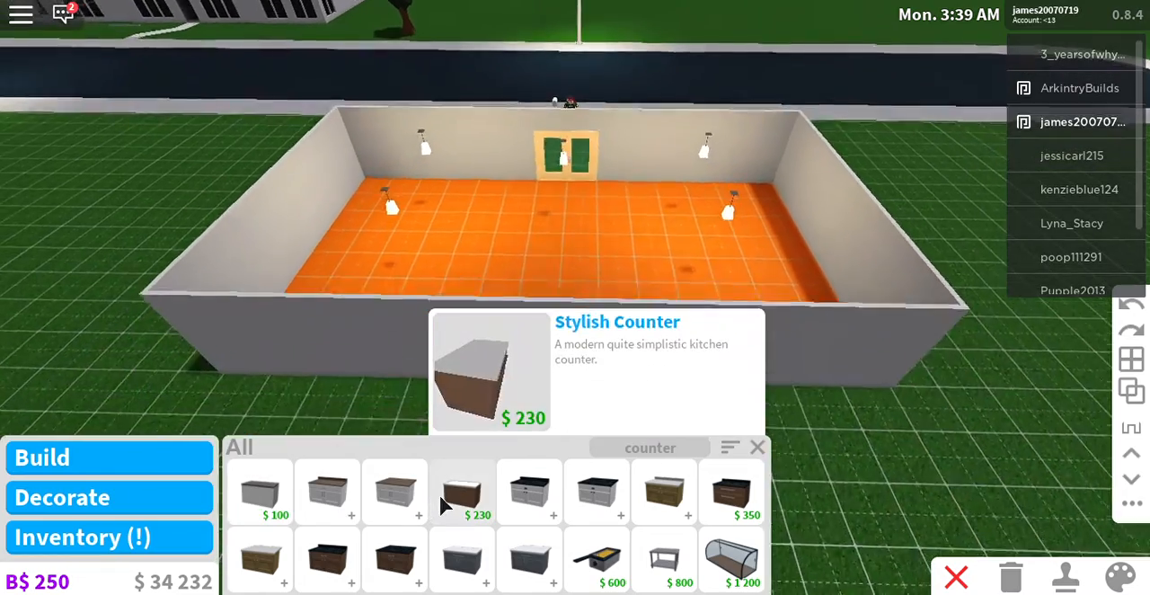
mouse_move(260, 493)
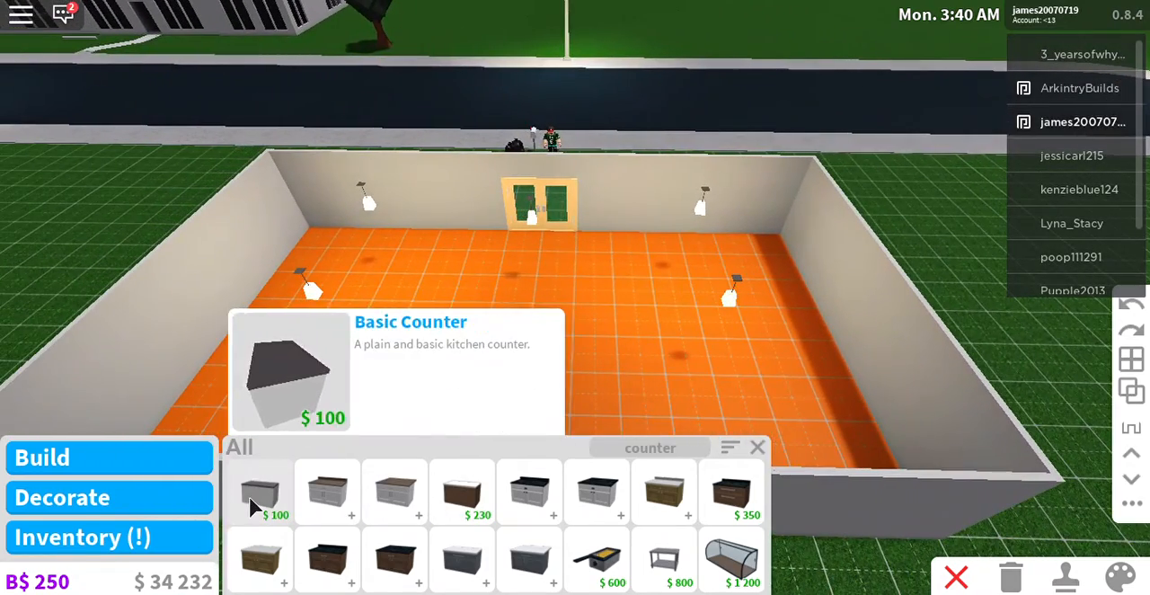
click(260, 492)
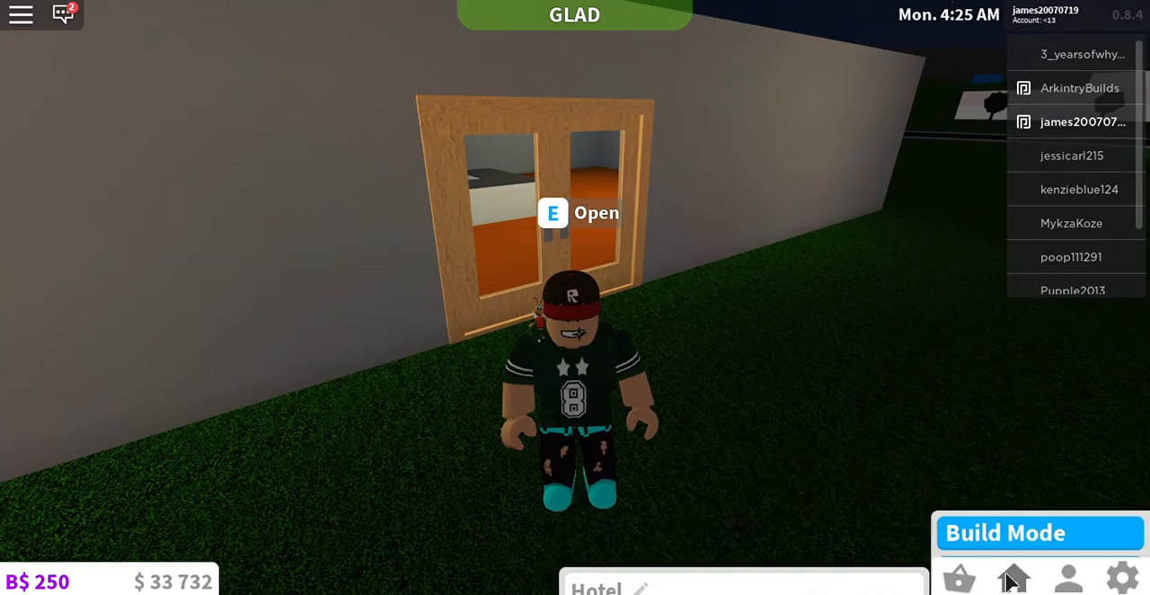
Sell the extra counter piece and put a tall partition behind the reception counter
click(1013, 578)
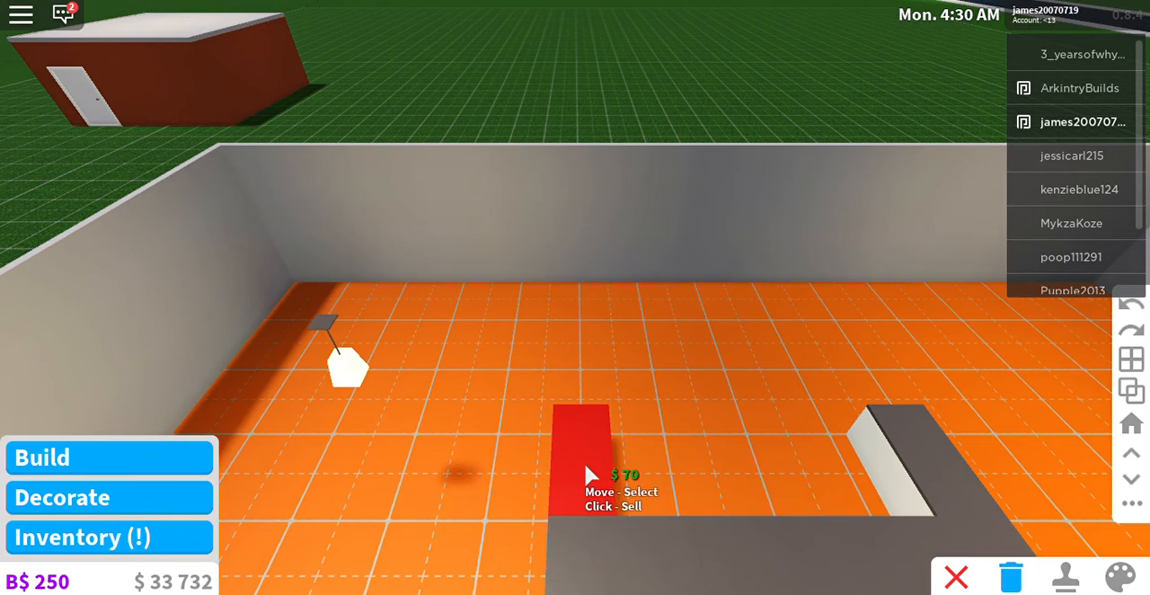
click(582, 459)
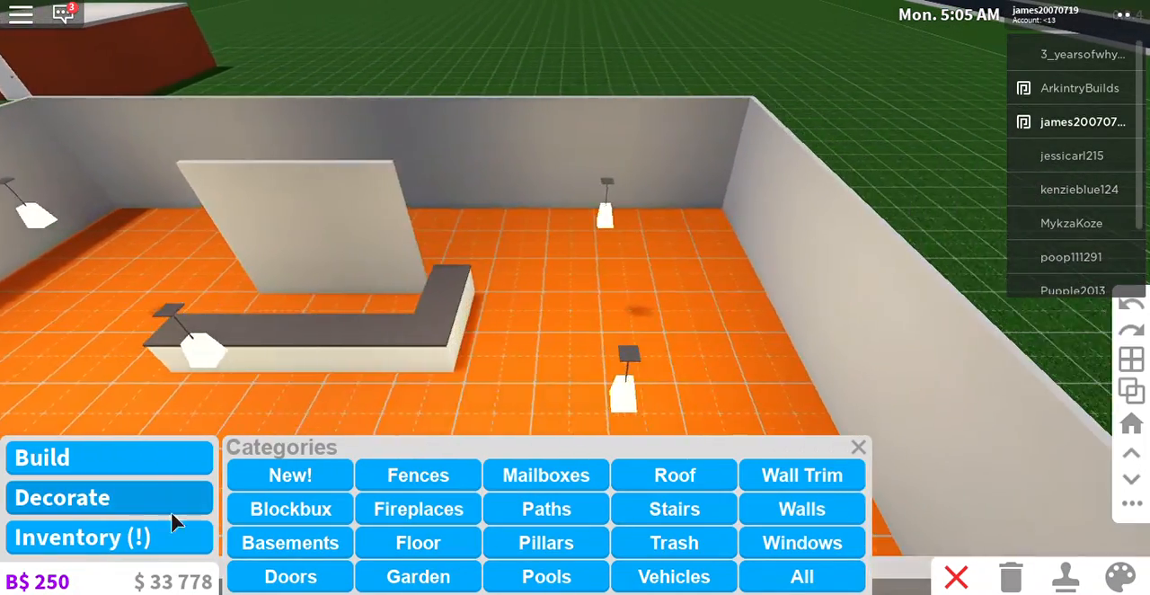
click(800, 576)
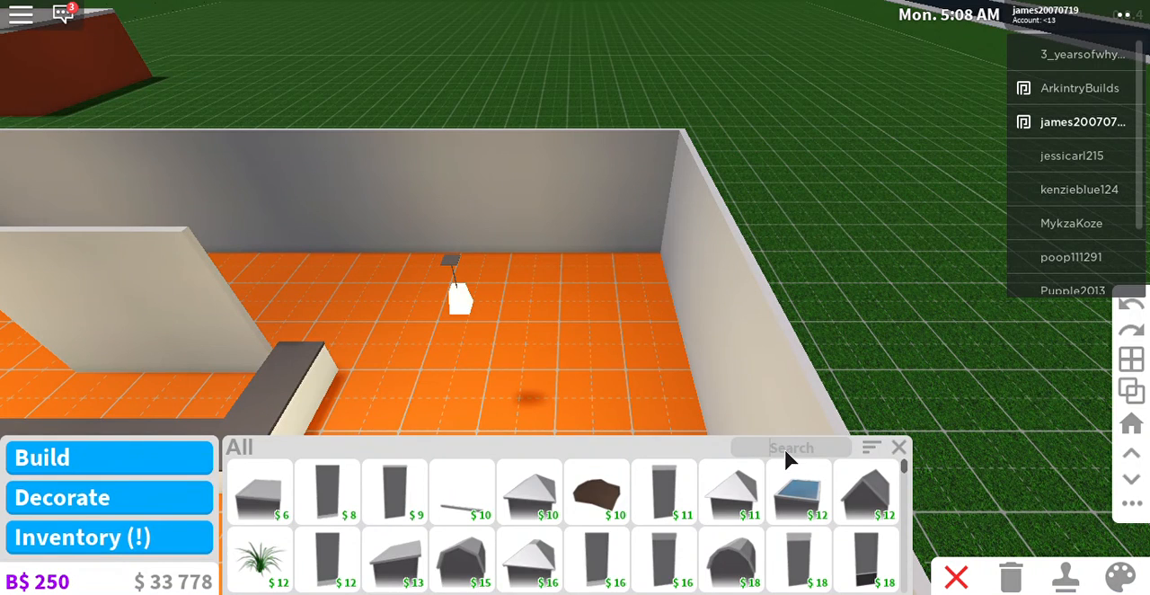
Search 'stair' and place the Classic Spiral Stairs in the lobby
text(stair)
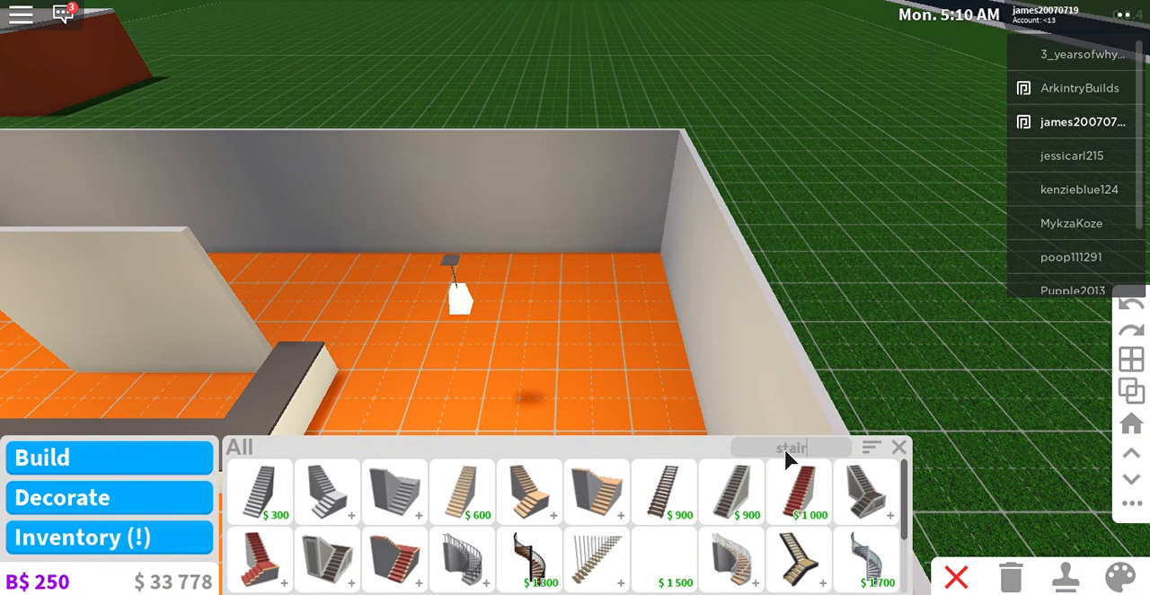
mouse_move(566, 562)
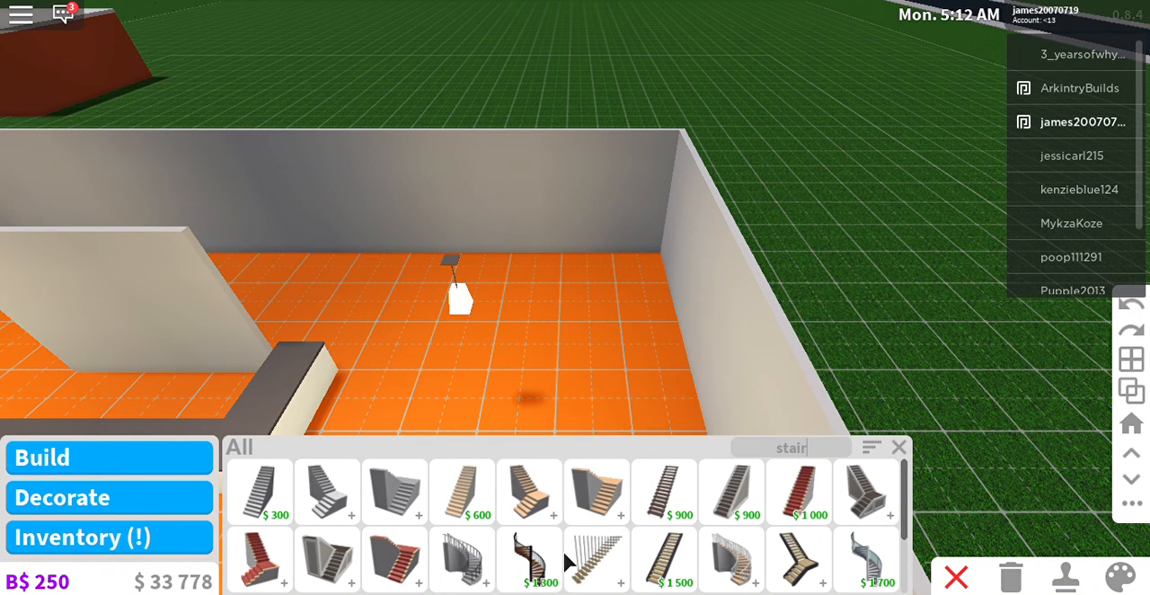
mouse_move(529, 557)
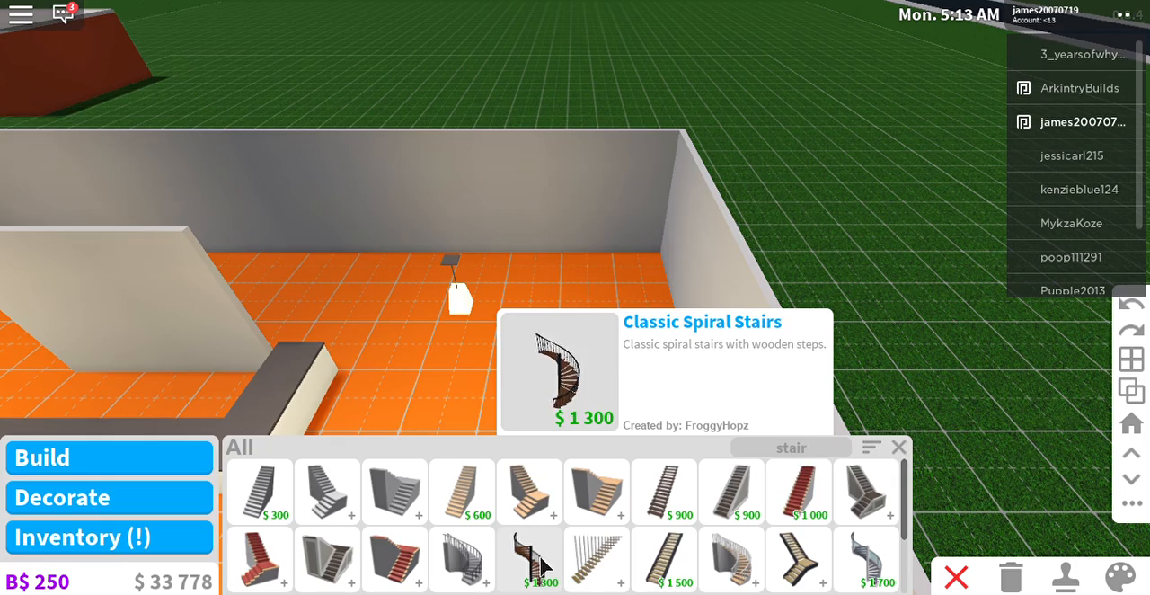
click(530, 557)
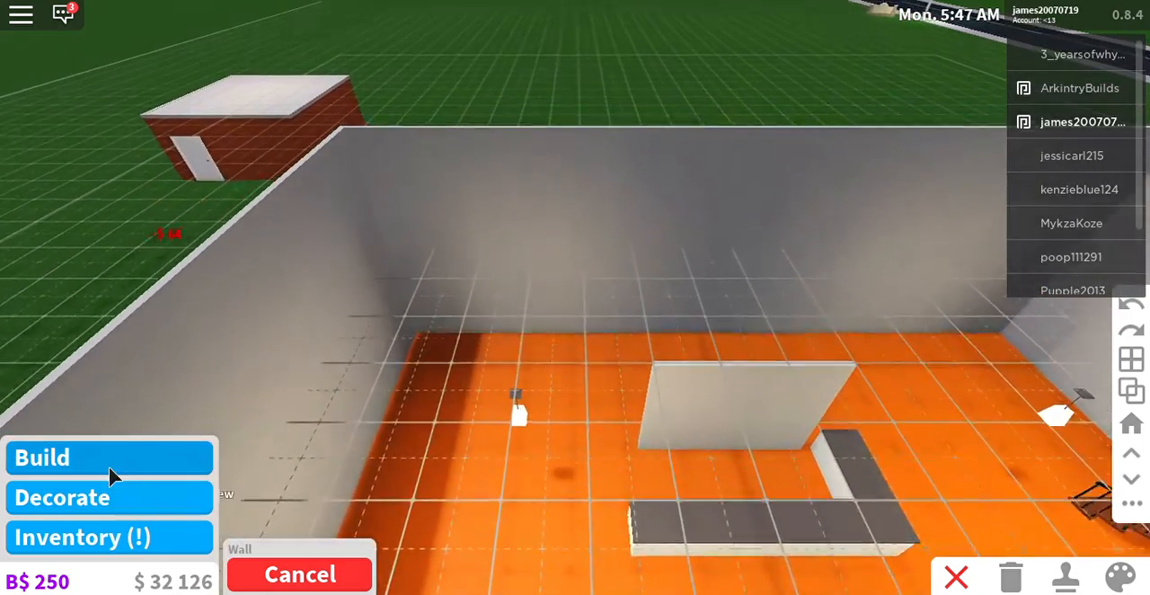
Try repositioning the Classic Spiral Stairs in the lobby before selling it
click(41, 457)
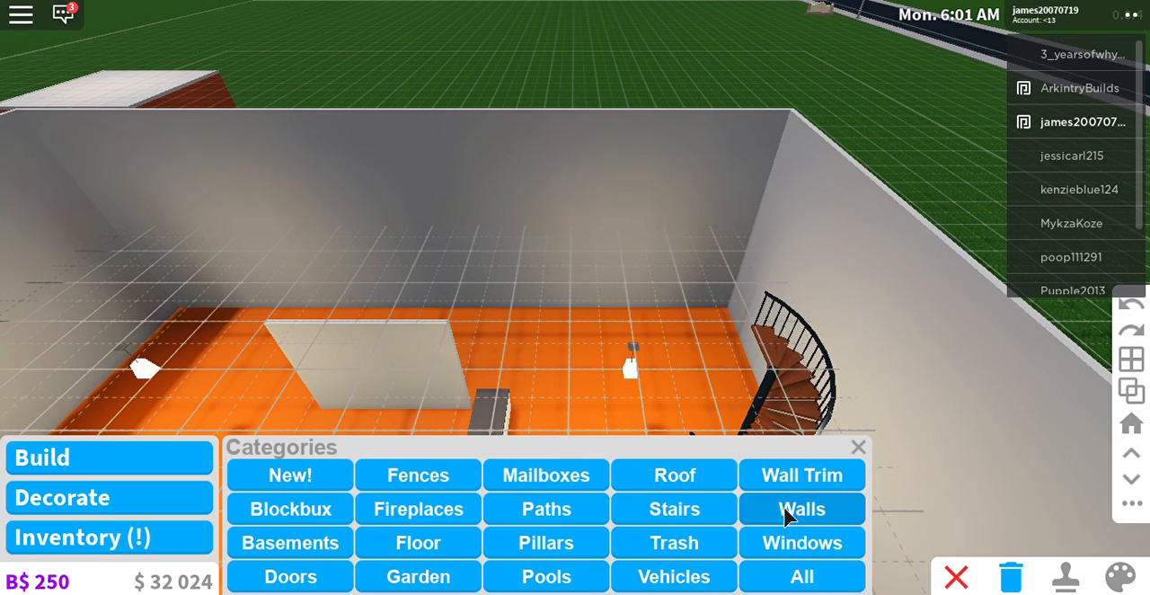
click(801, 508)
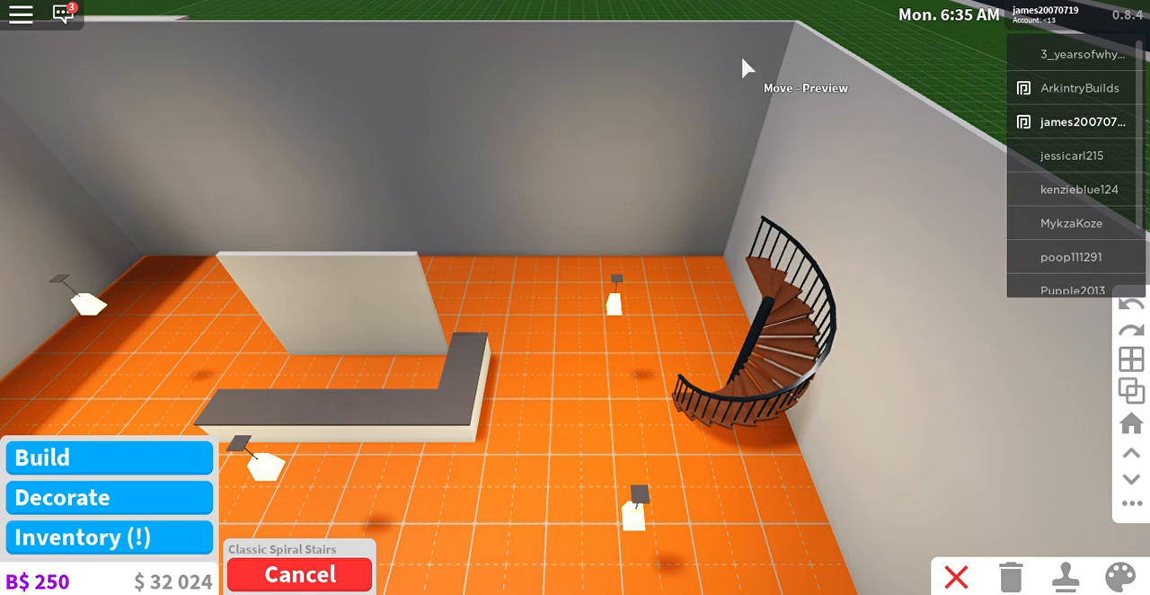
drag(746, 67, 790, 355)
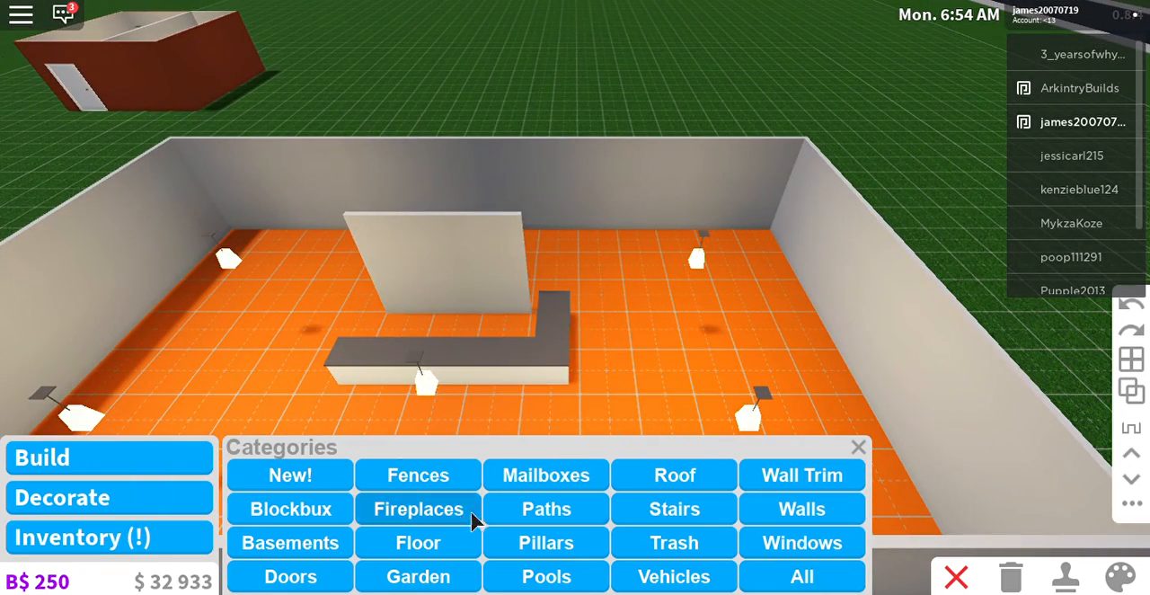
Place Plain L-Stairs along the lobby's right corner side wall
click(857, 446)
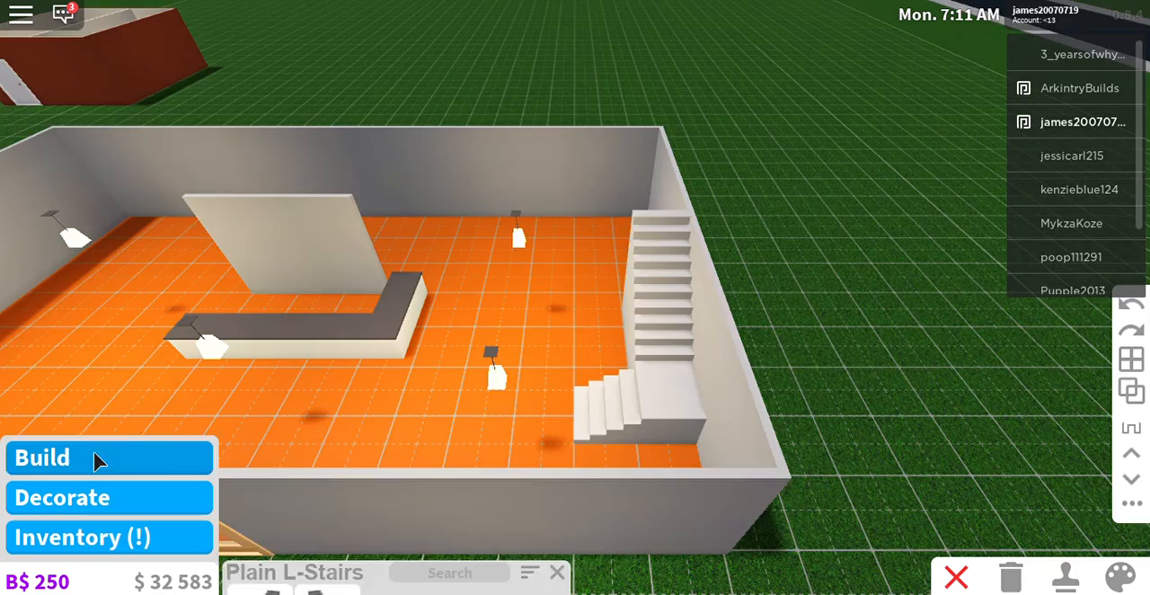
click(42, 457)
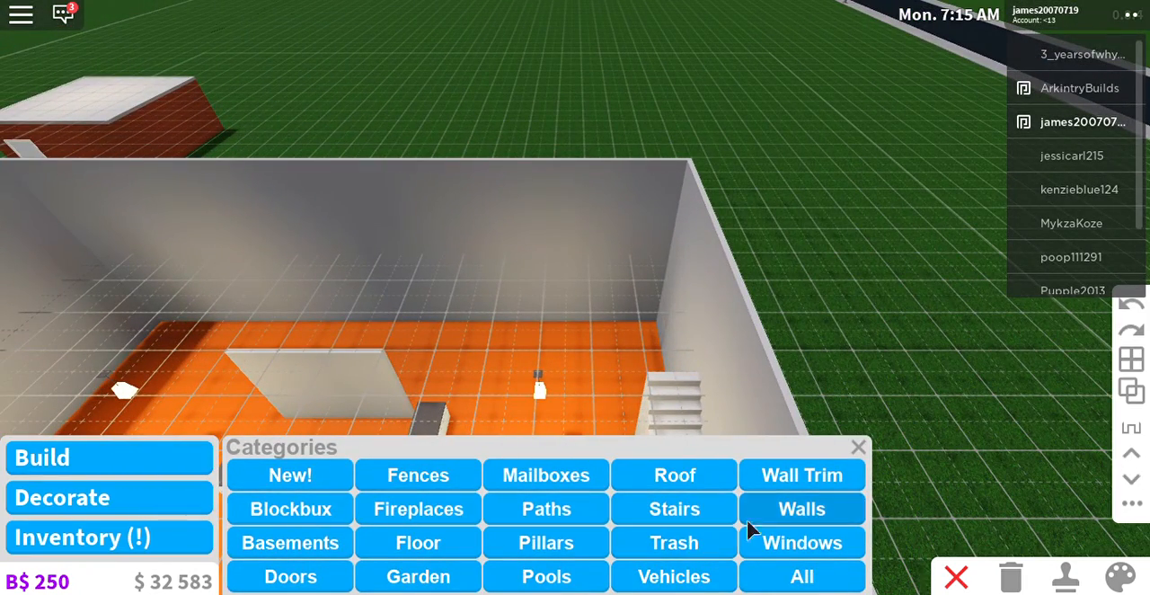
click(801, 509)
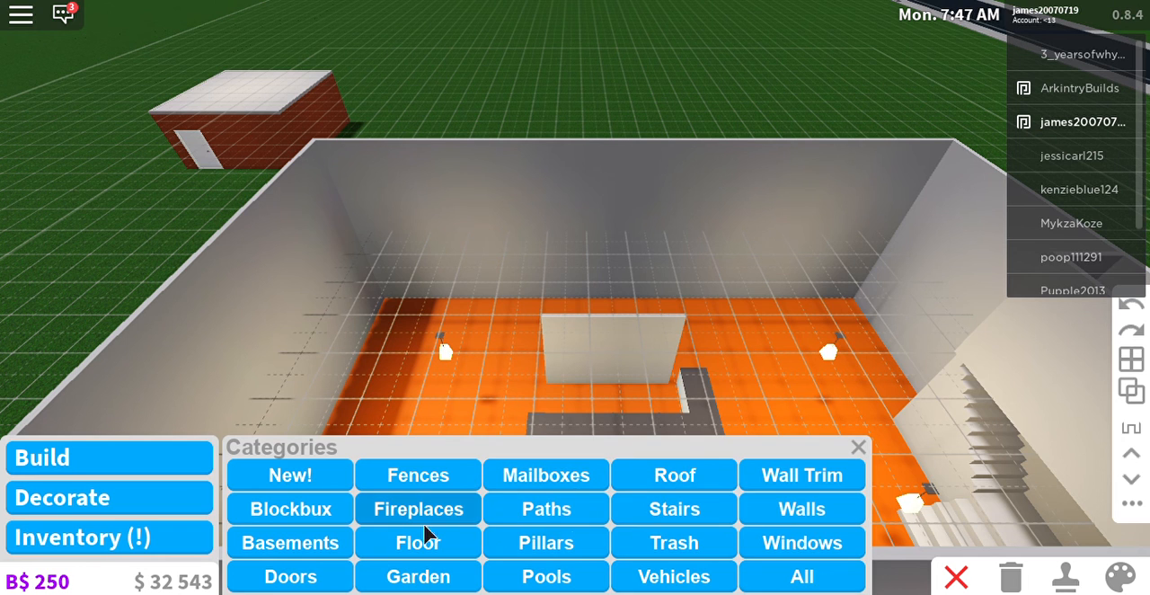
Lay white floor tiles across the lobby's upper level, then exit build mode
click(417, 541)
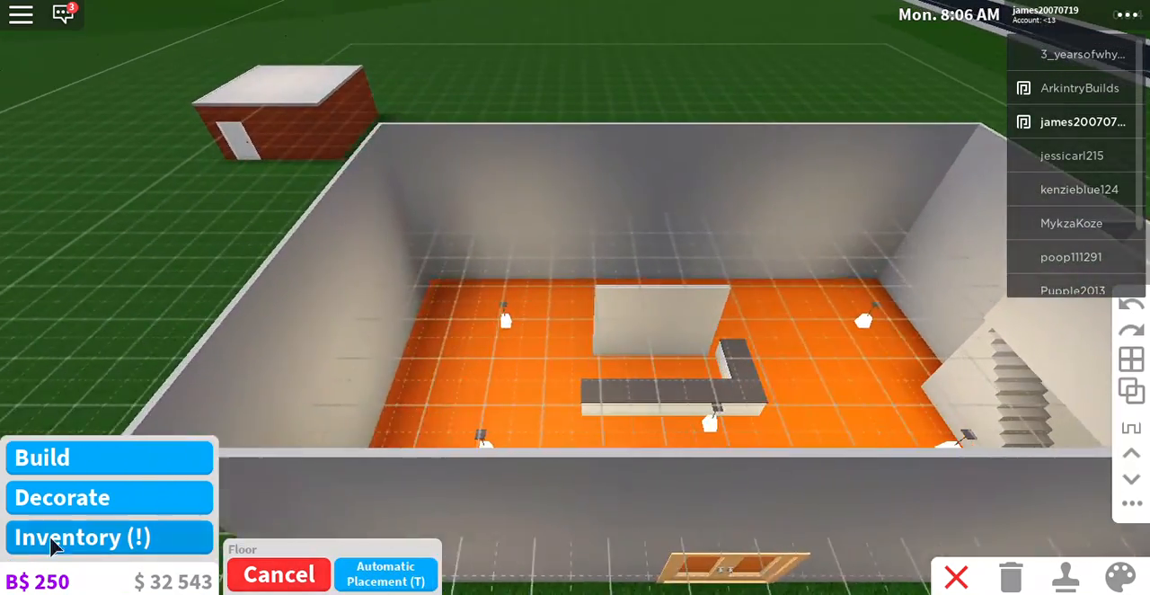
click(82, 537)
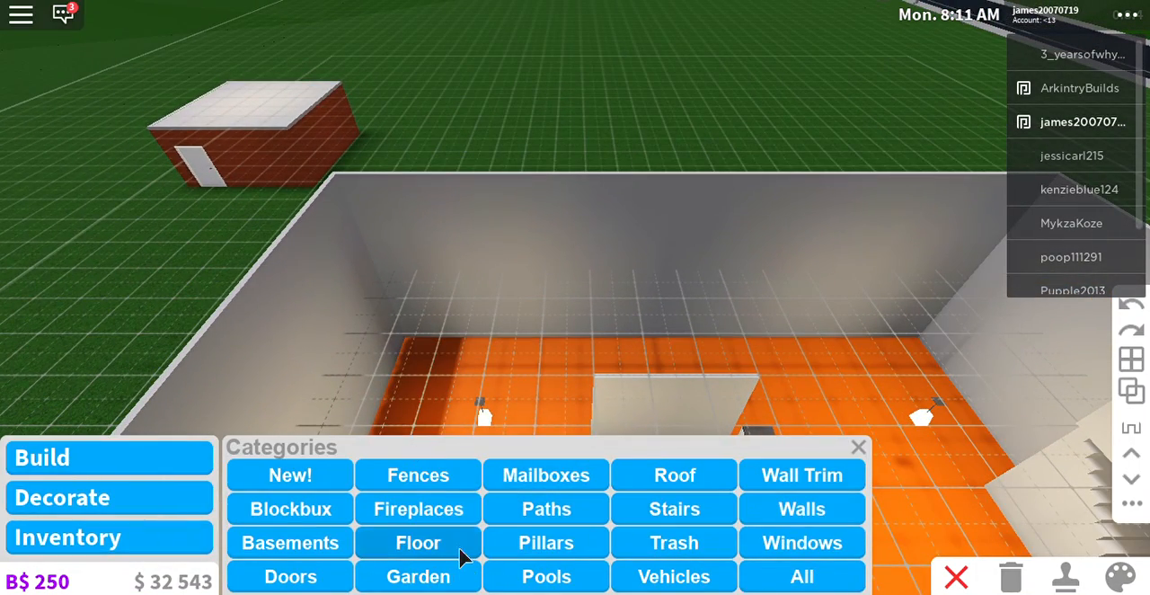
click(417, 541)
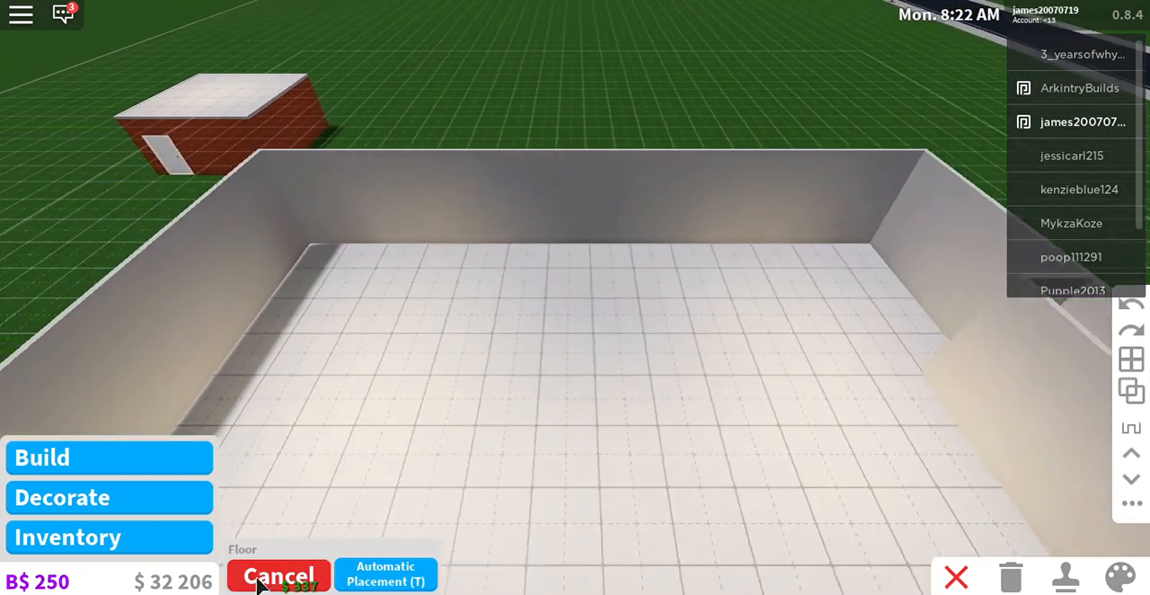
click(279, 575)
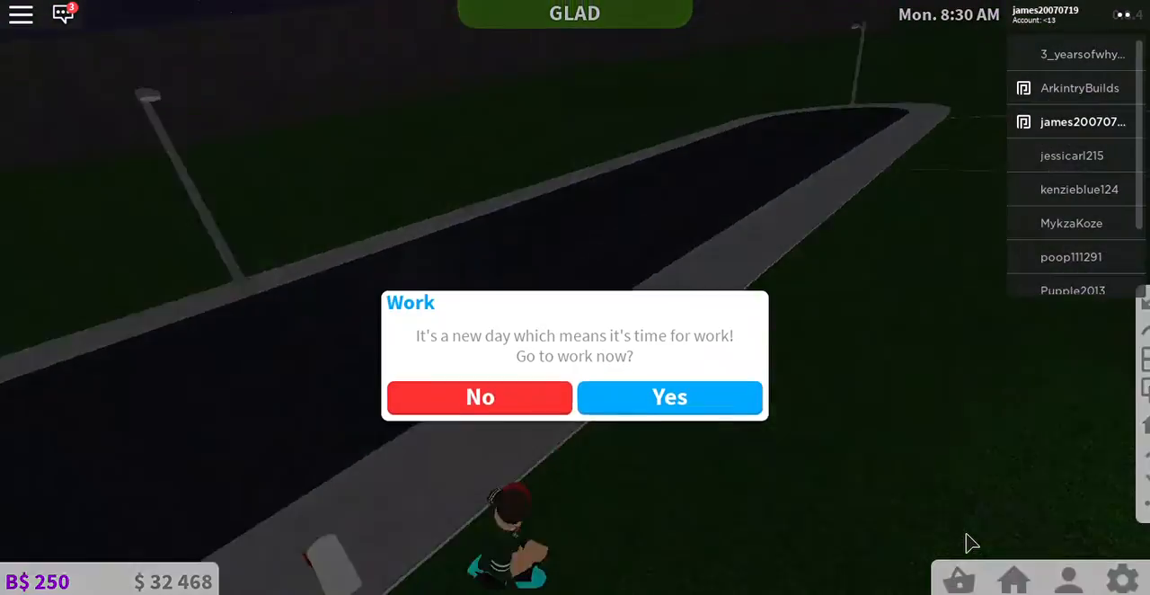
Decline the new-day Work prompt with No
click(670, 397)
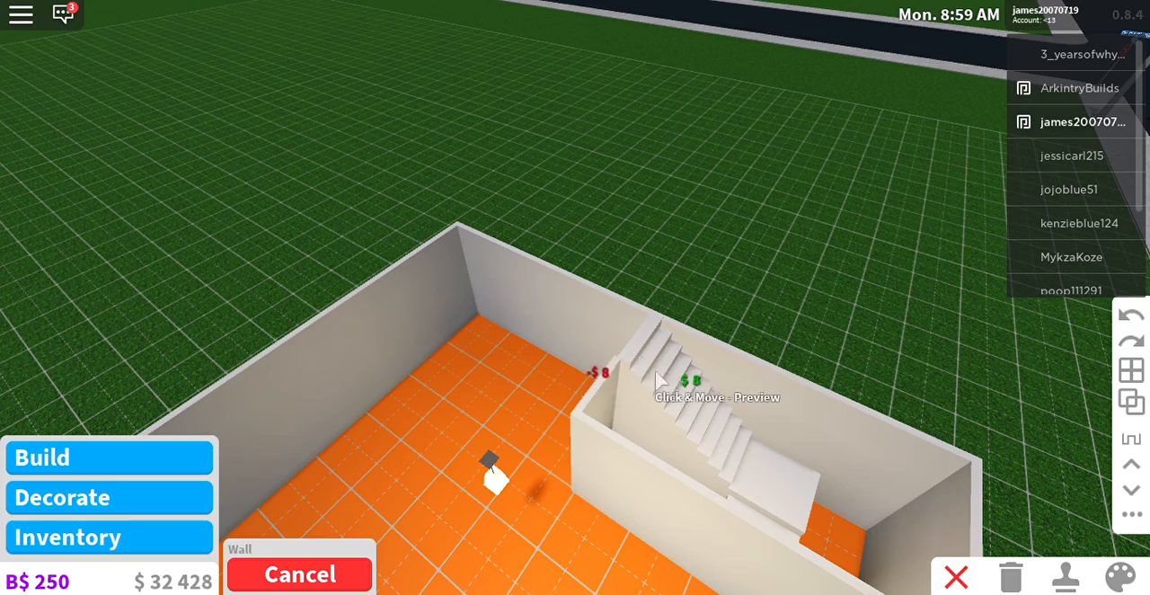
Place a wall segment beside the L-shaped staircase and reopen the building categories
click(300, 574)
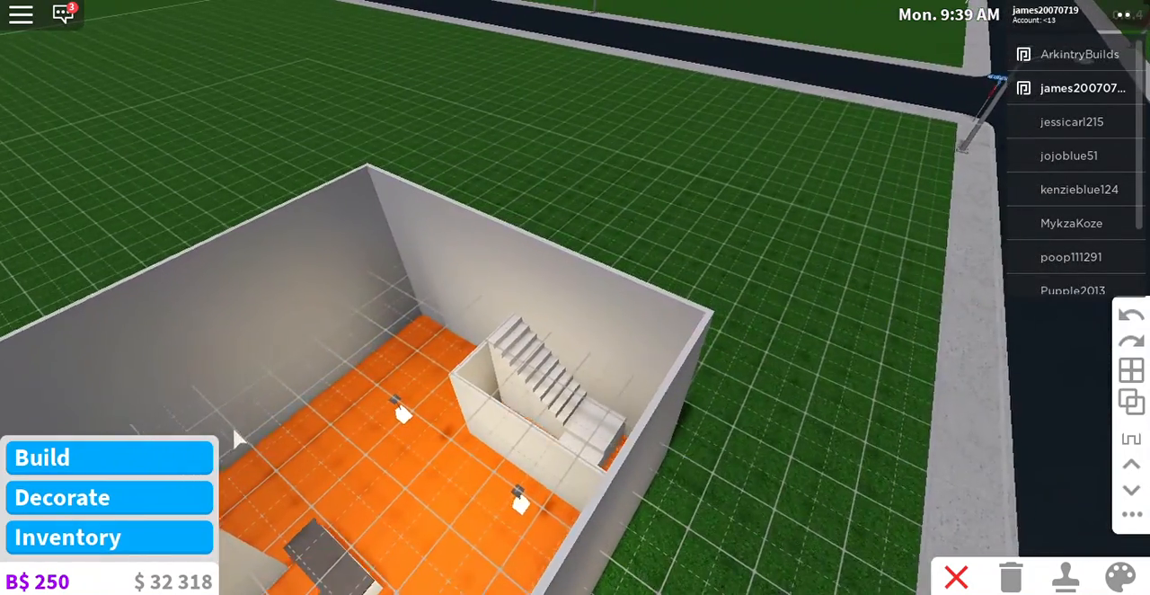
click(41, 457)
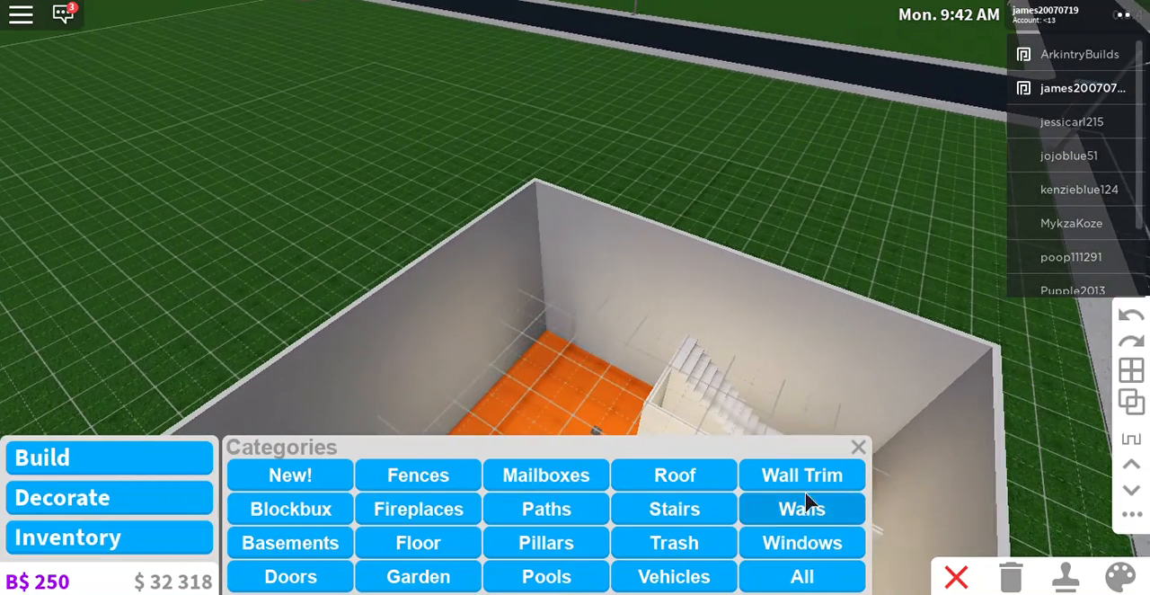
mouse_move(1006, 579)
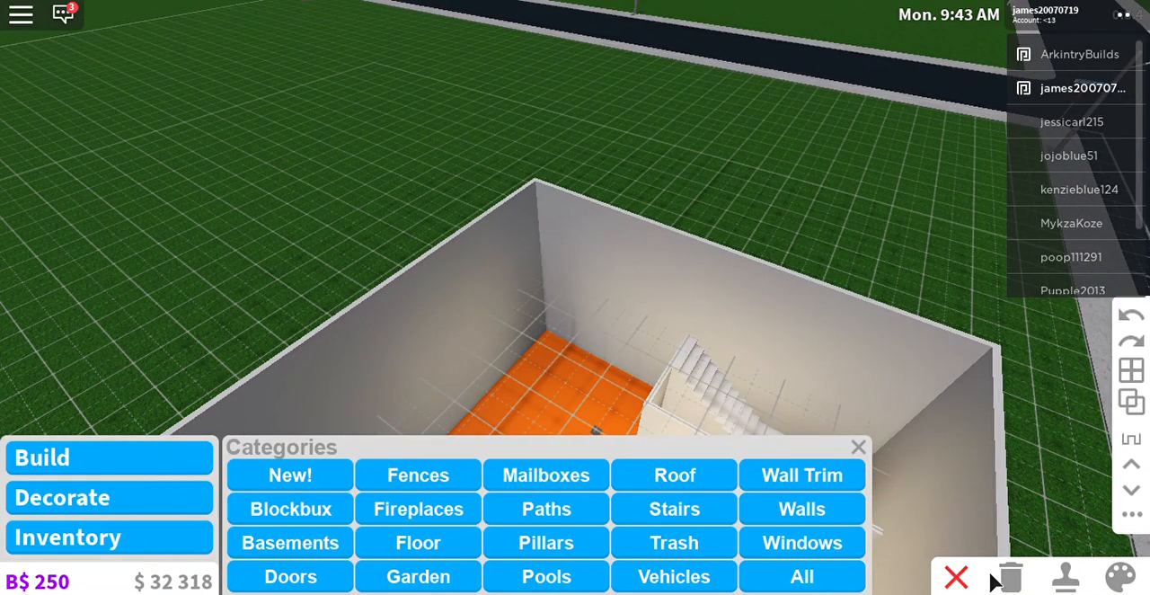
mouse_move(673, 576)
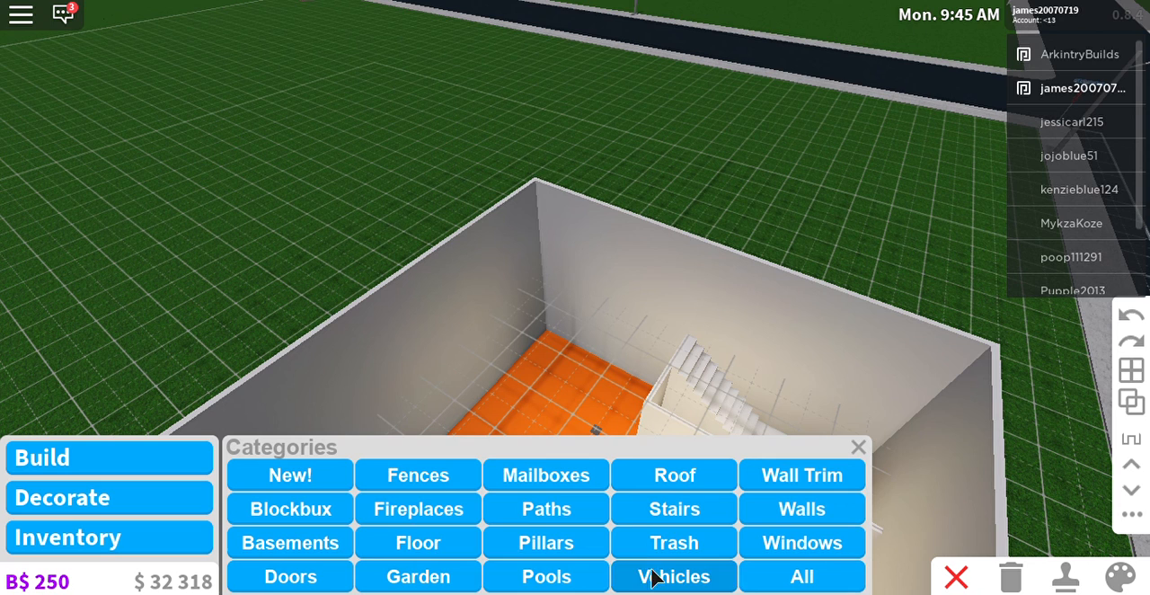
click(417, 542)
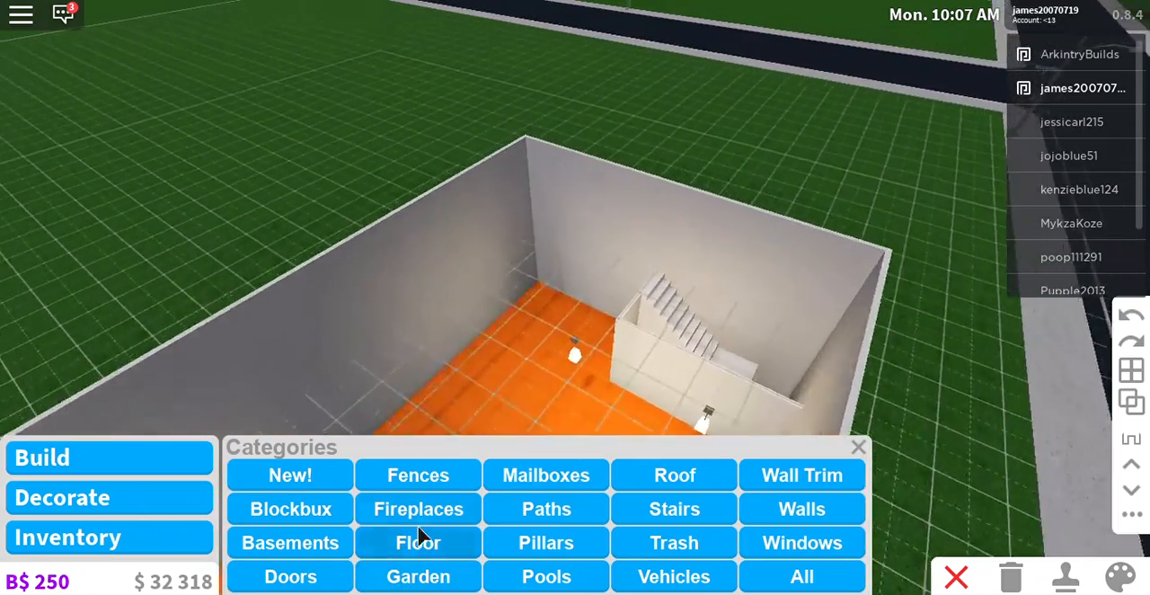
Browse the available floor options in the building catalogue
click(417, 542)
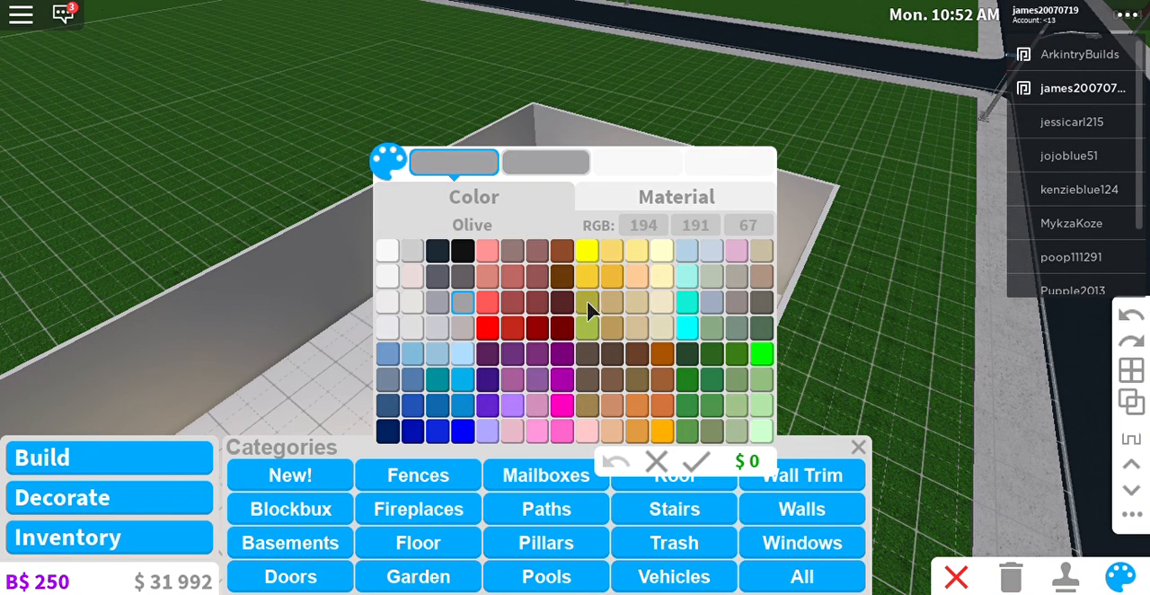
Try dark brown, then switch the upstairs floor to bright orange and confirm
click(562, 277)
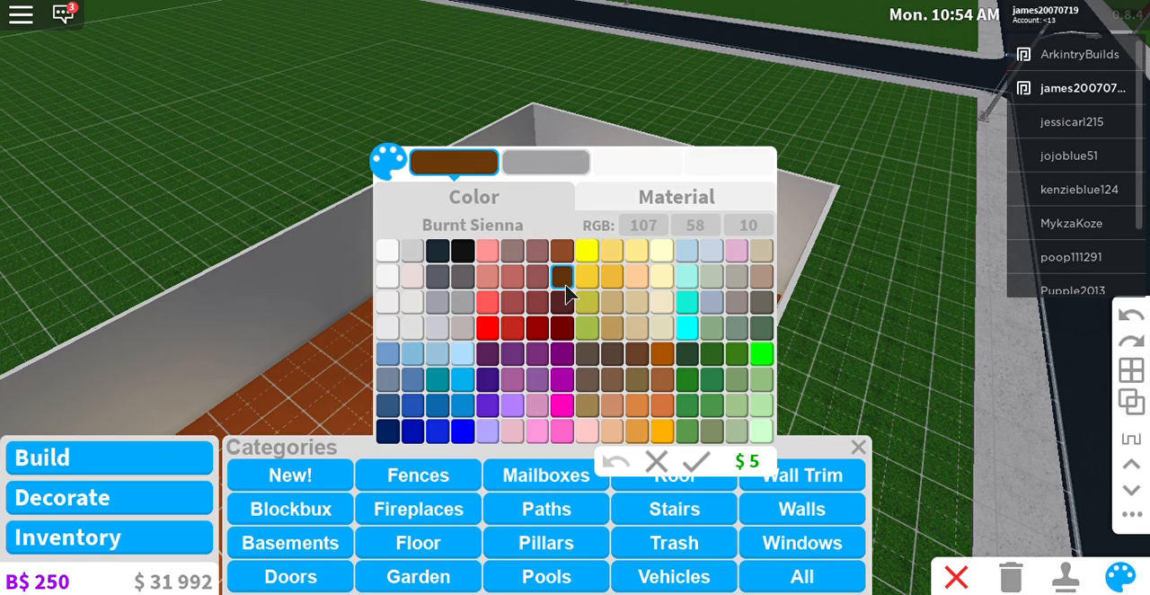
click(662, 353)
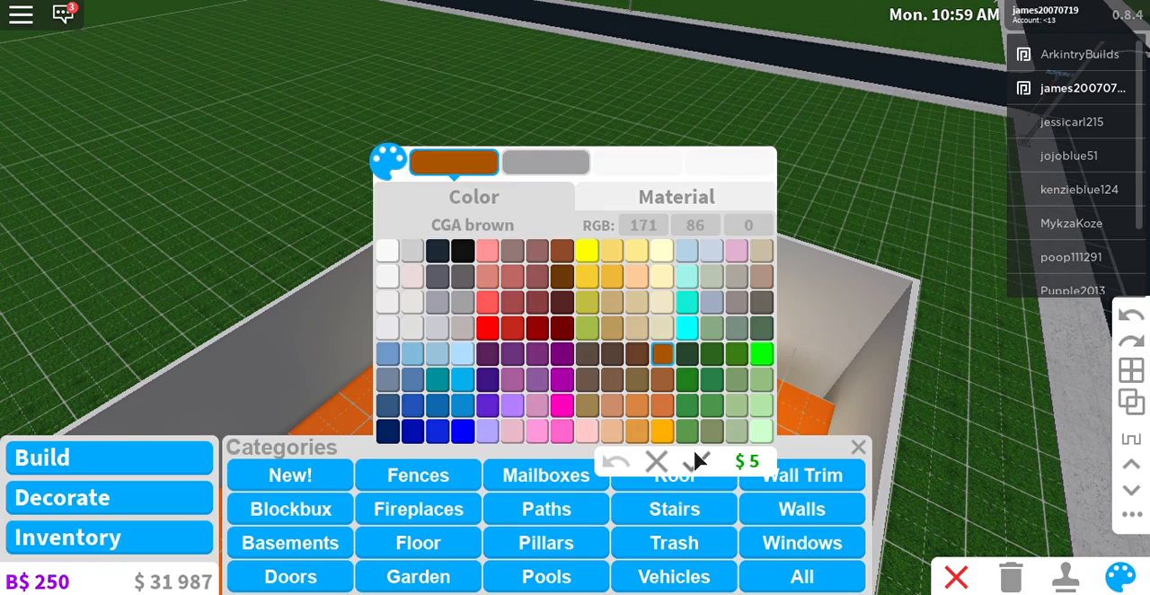
click(700, 461)
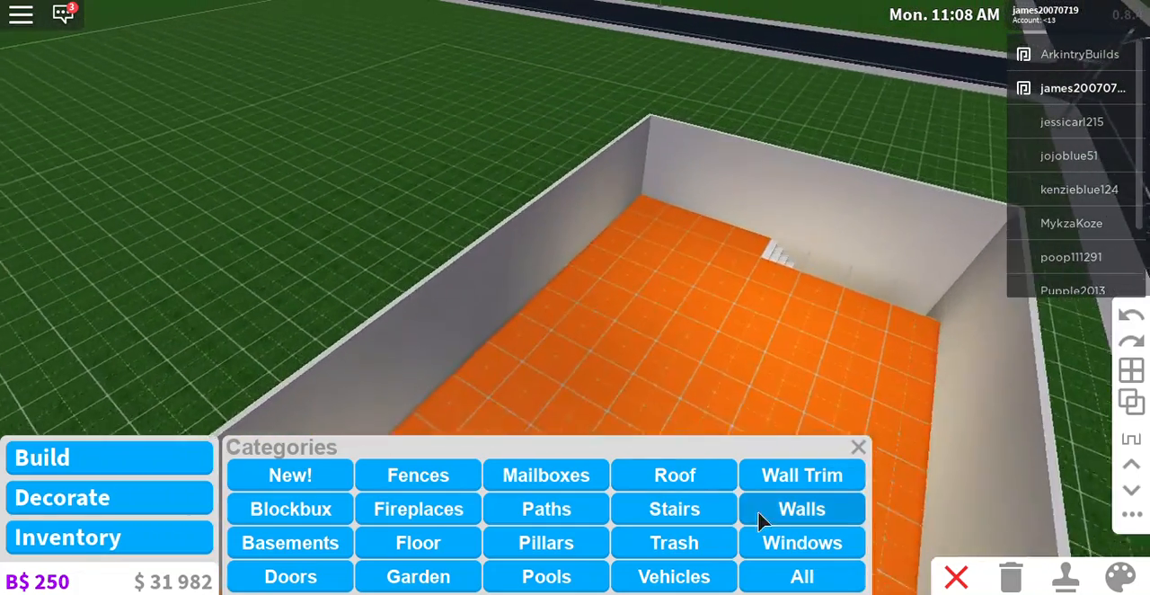
Draw two dividing walls across the orange upper floor
click(801, 509)
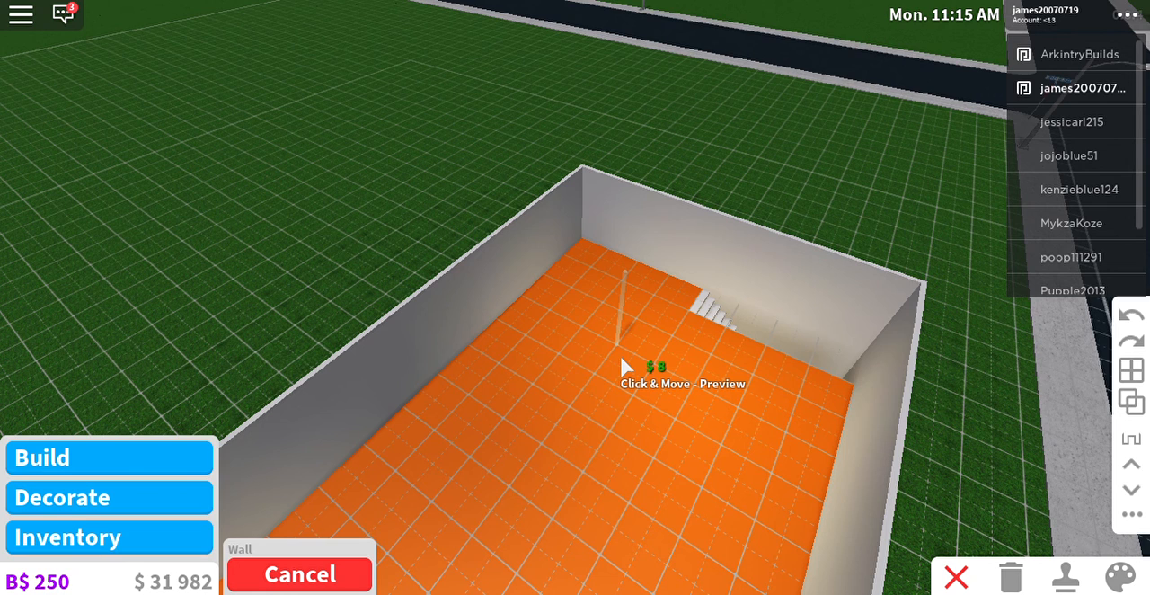
mouse_move(656, 380)
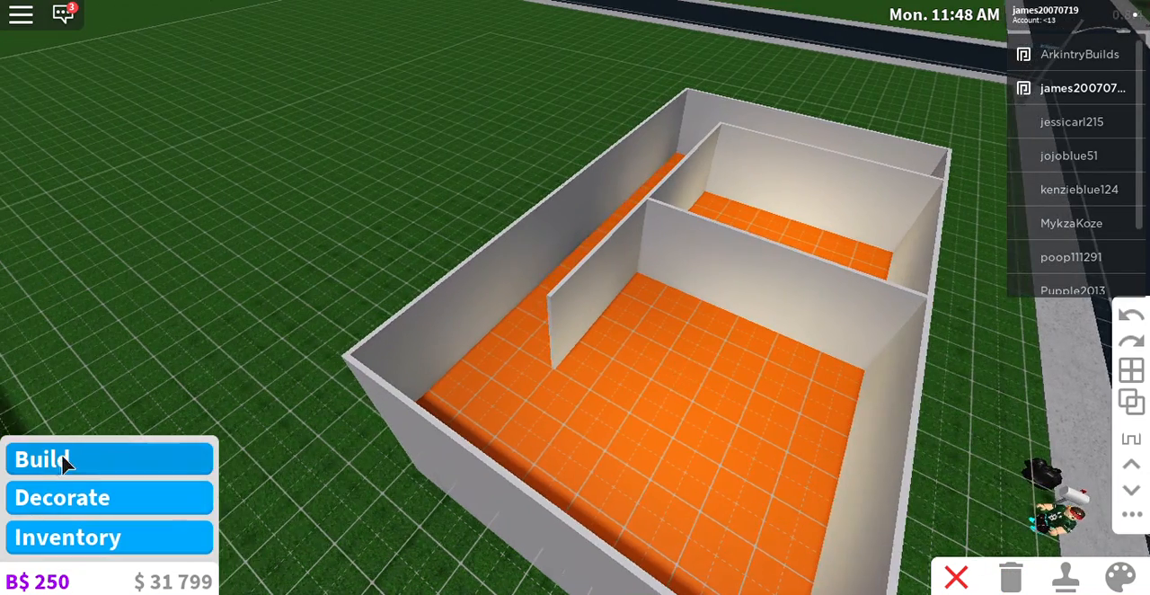
click(42, 458)
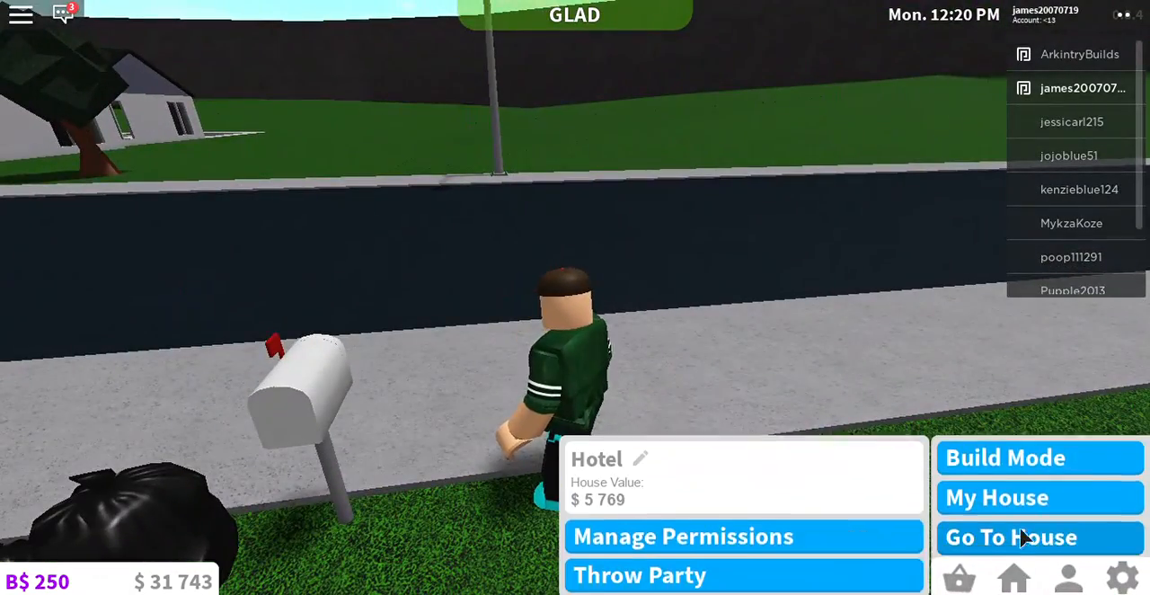
Travel to the hotel plot and sell the red object beside the lobby stairs
click(1005, 457)
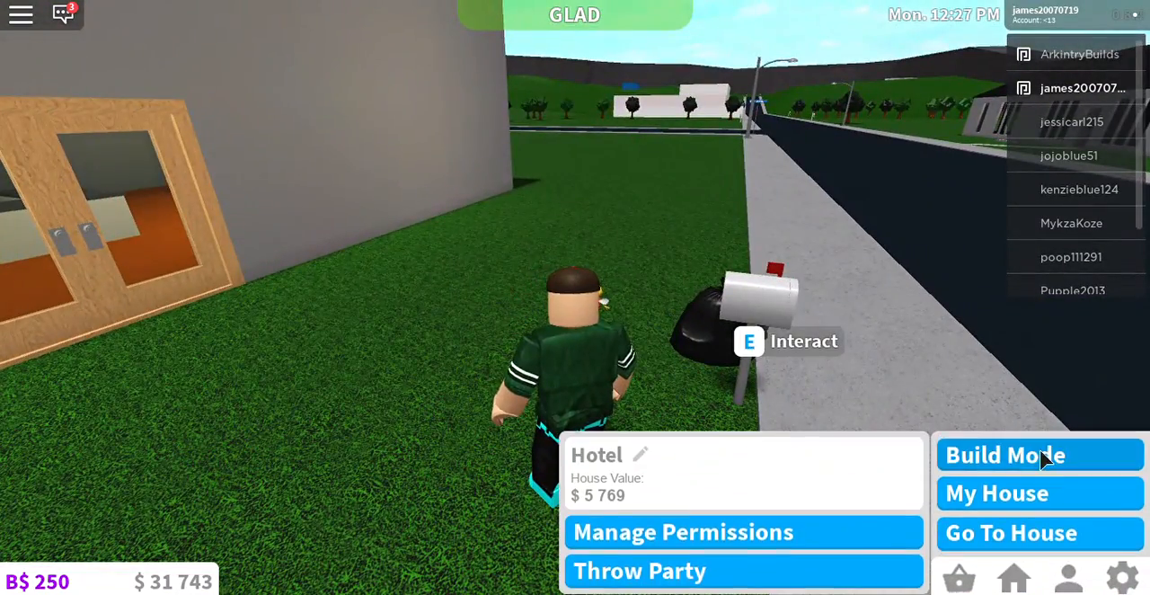
click(1005, 454)
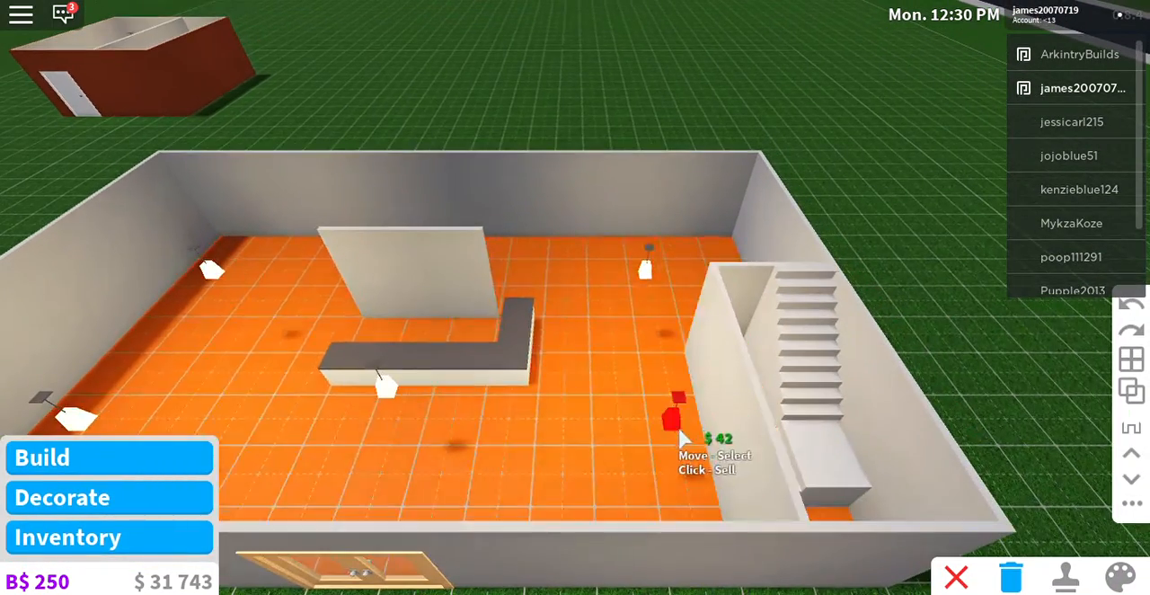
click(670, 418)
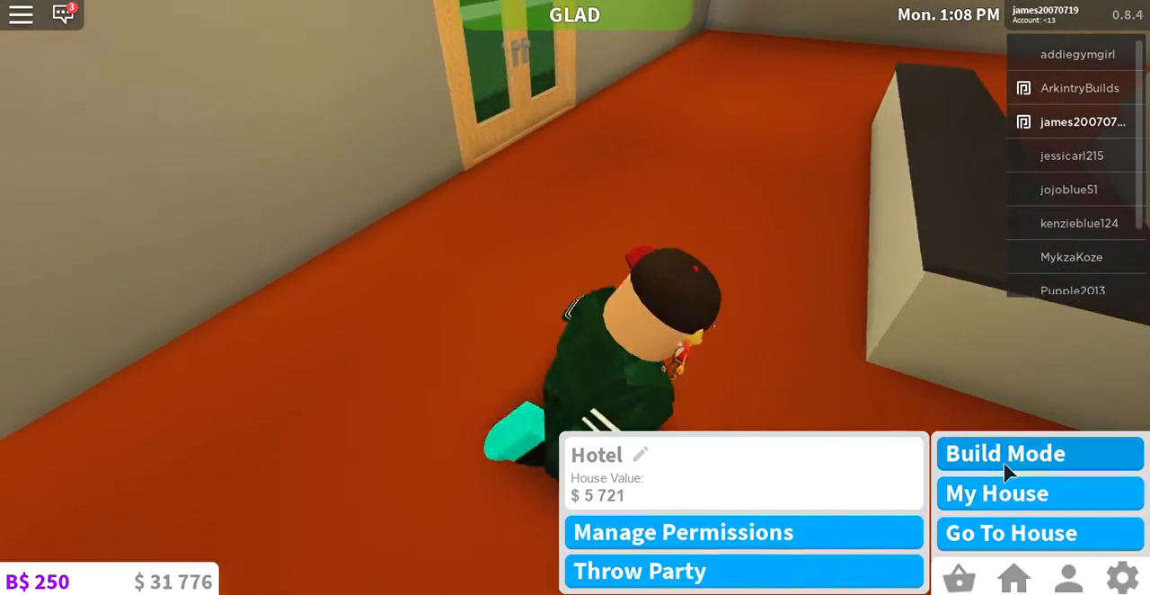
click(1005, 453)
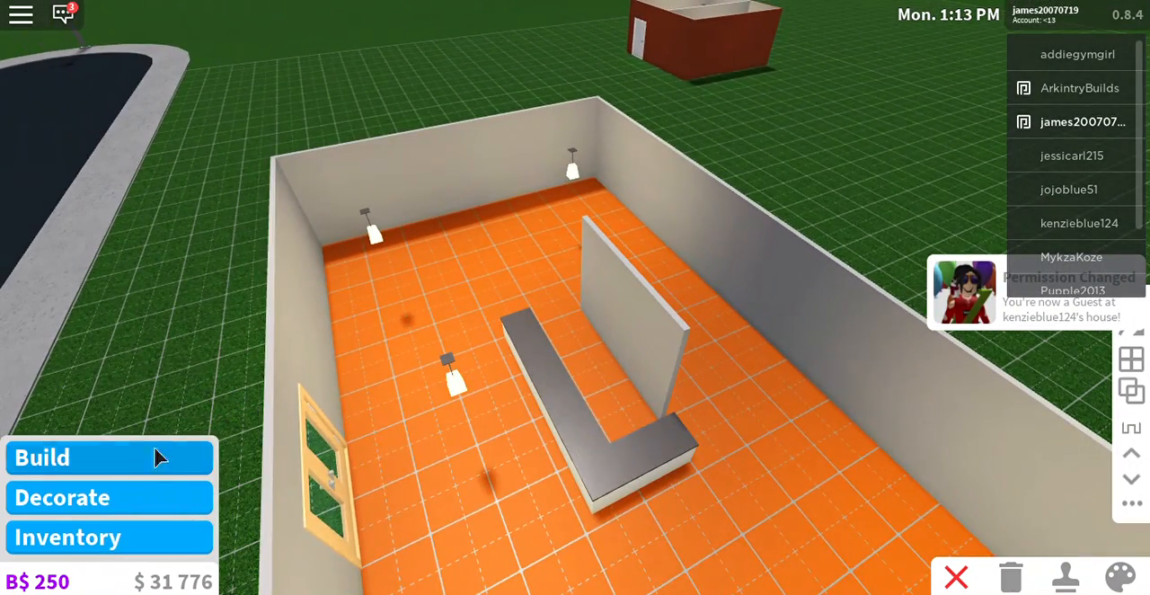
Show the building categories and switch to the furniture and decoration list
click(42, 458)
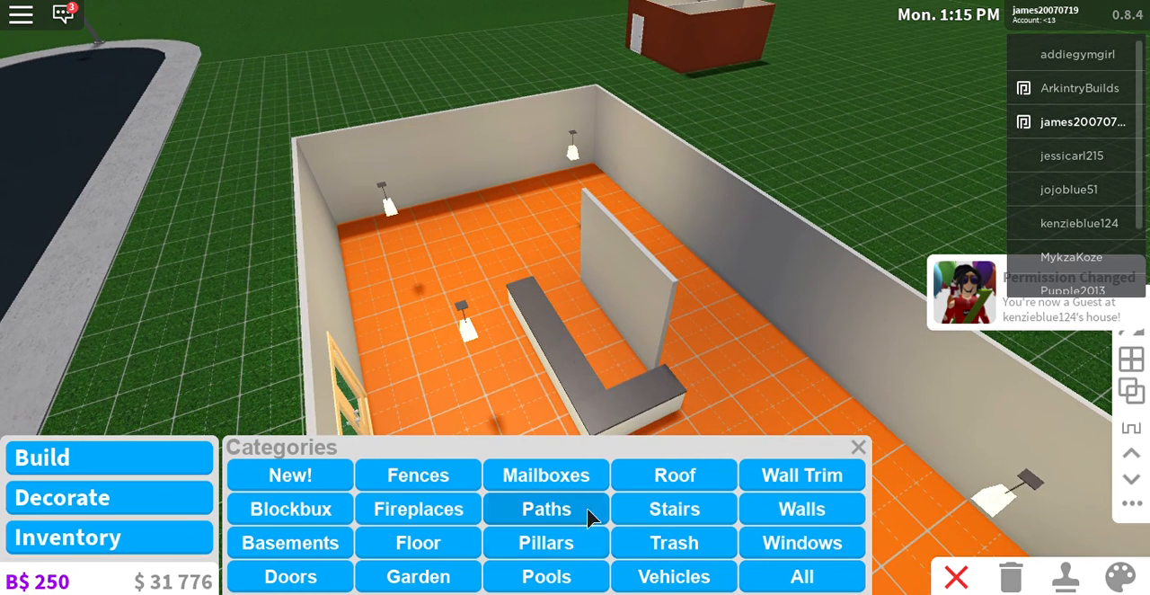
click(62, 497)
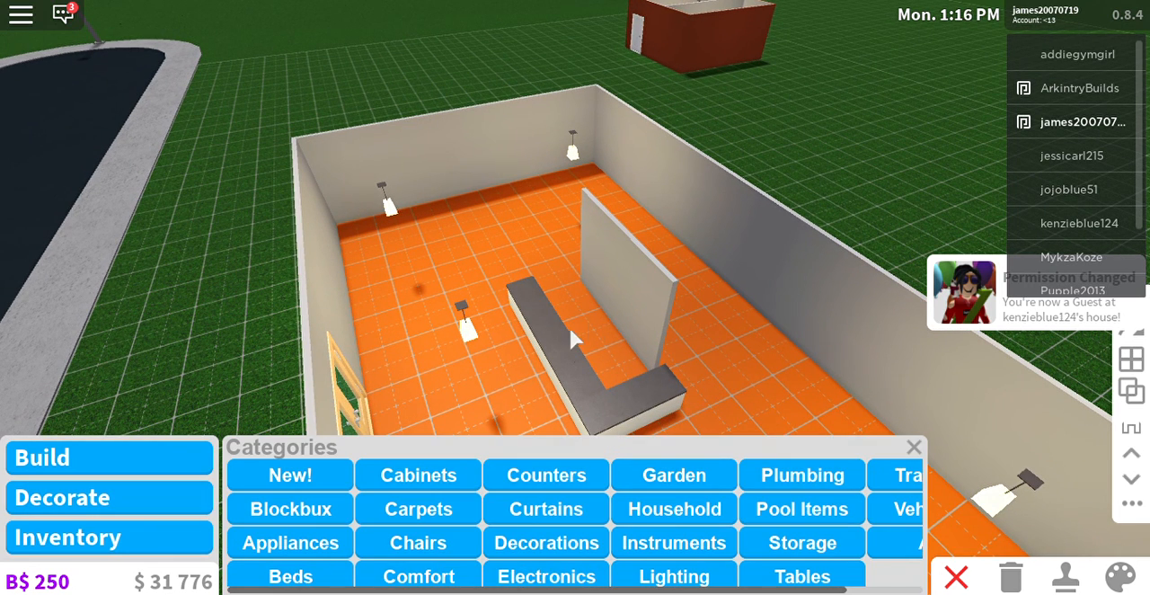
mouse_move(616, 563)
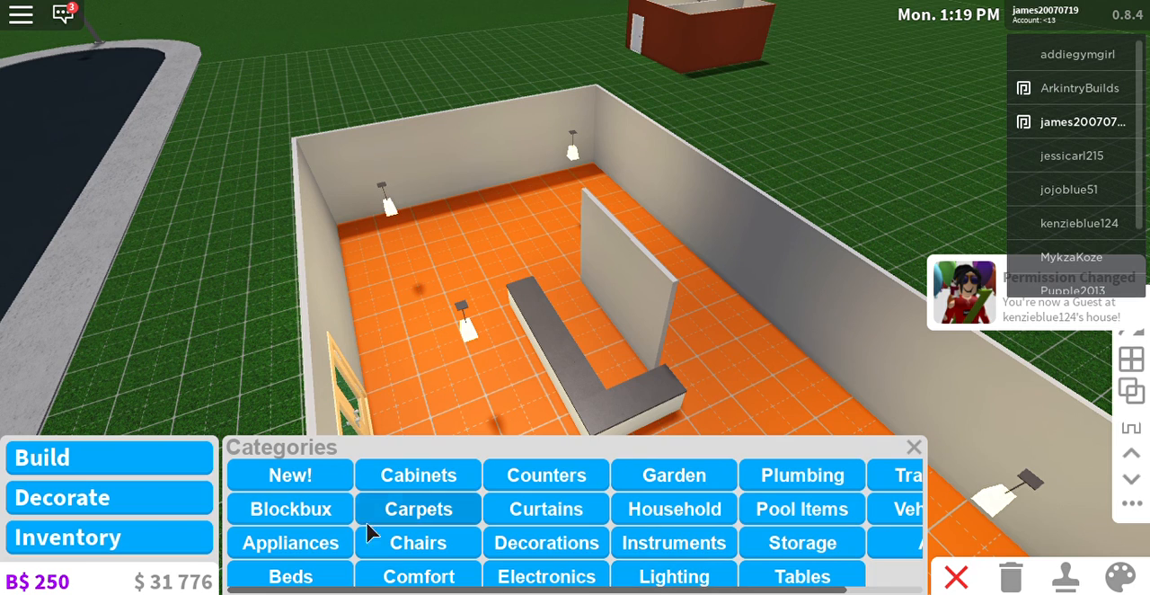
click(417, 542)
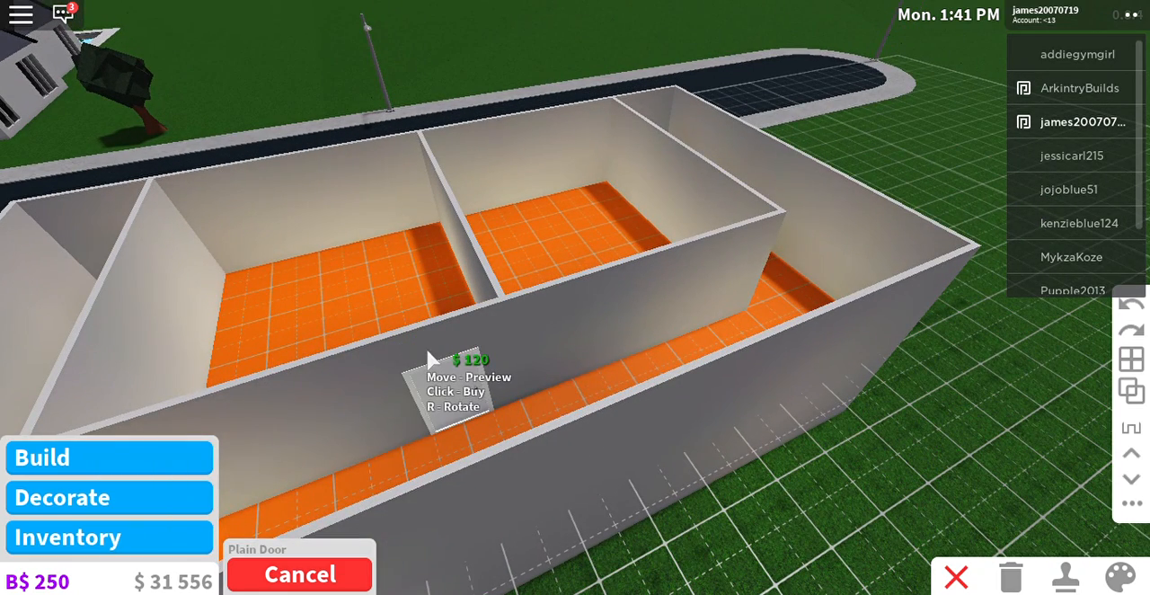
Place two plain doors in the upstairs hallway wall, one per room
click(456, 378)
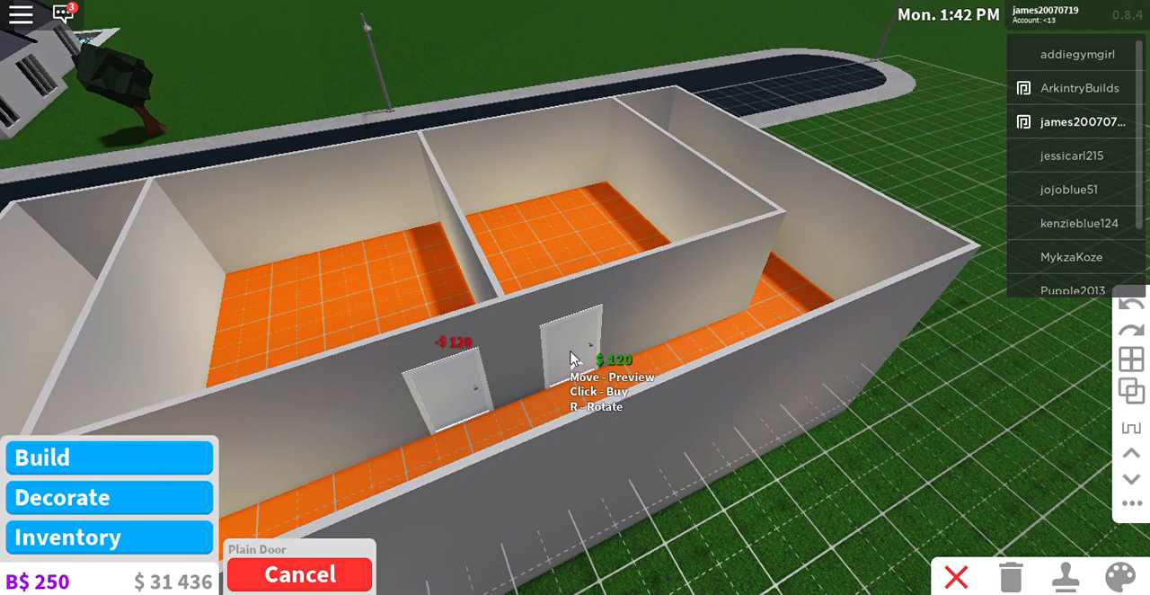
click(575, 359)
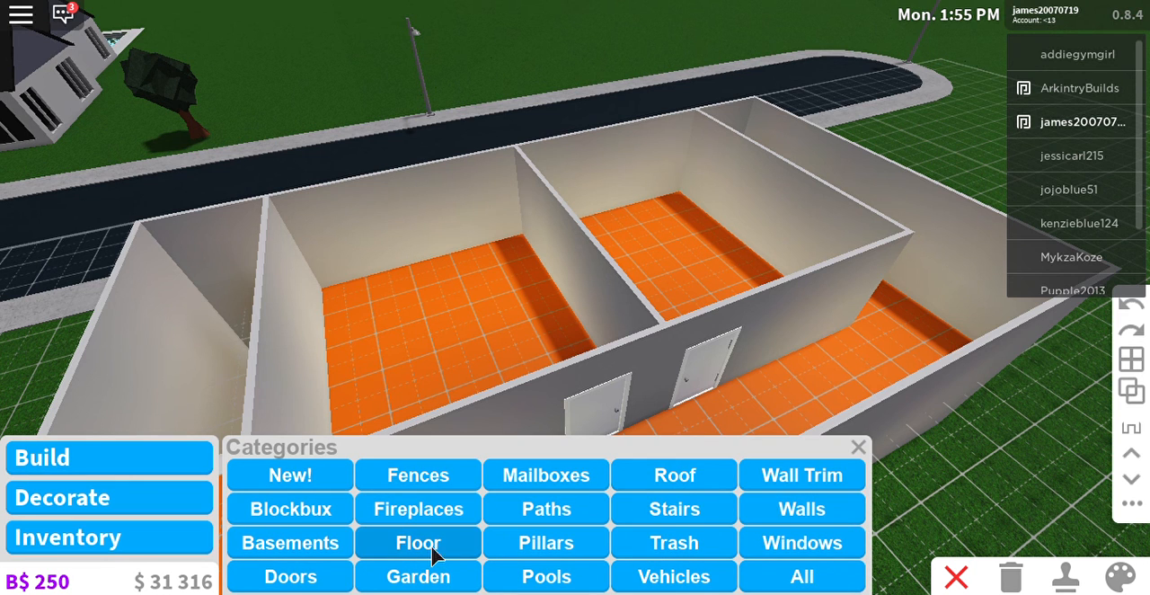
mouse_move(546, 555)
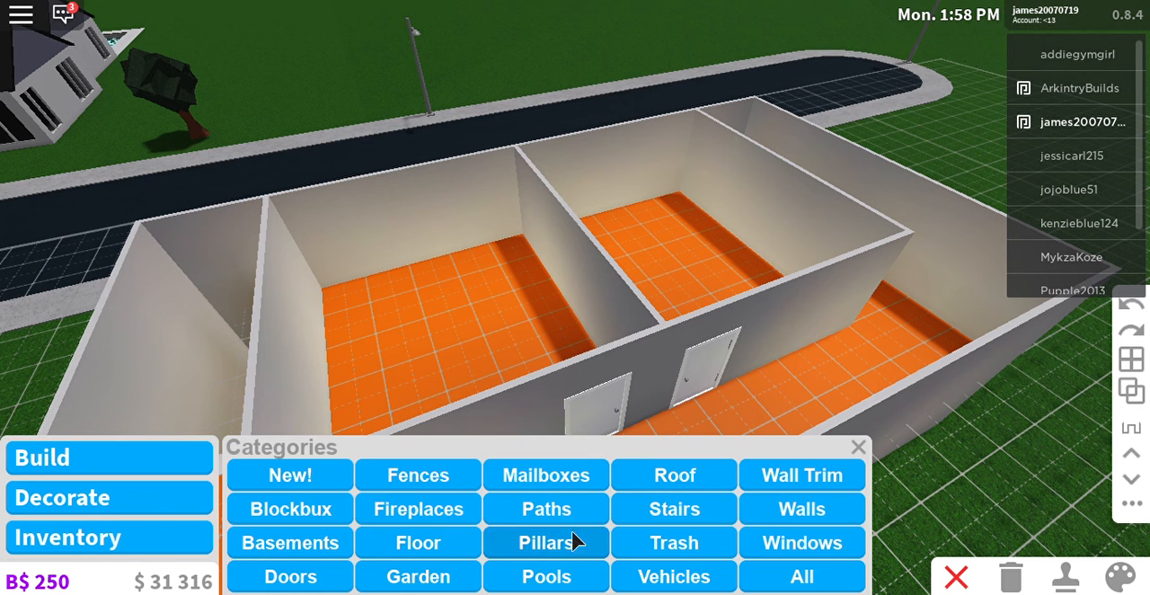
Pick the $60 Sunset Window from the Windows catalogue
click(801, 541)
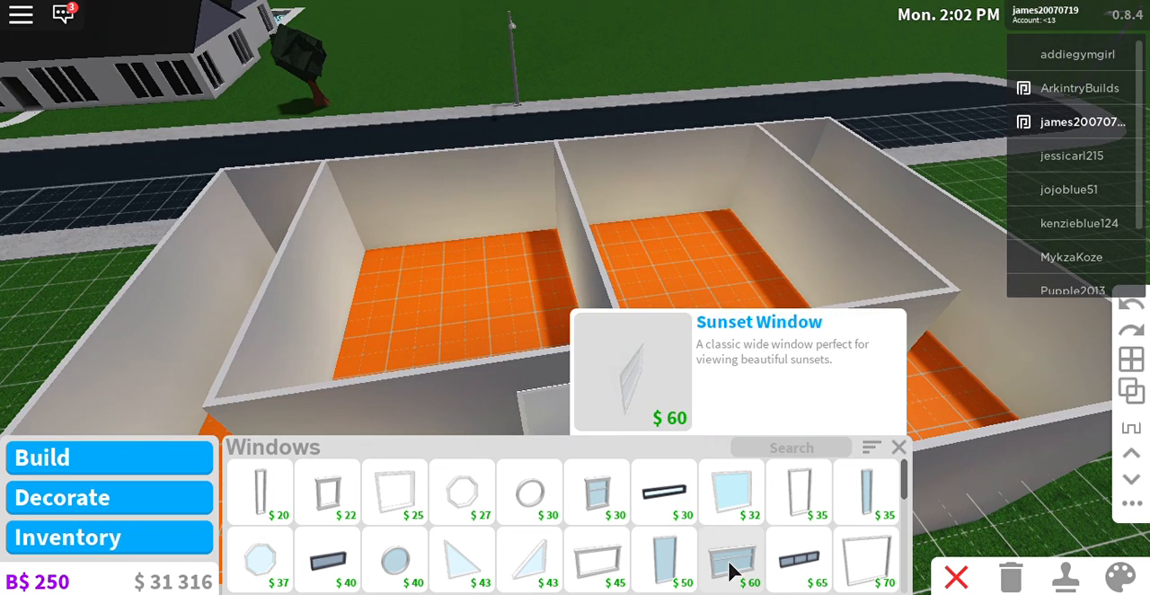
click(731, 557)
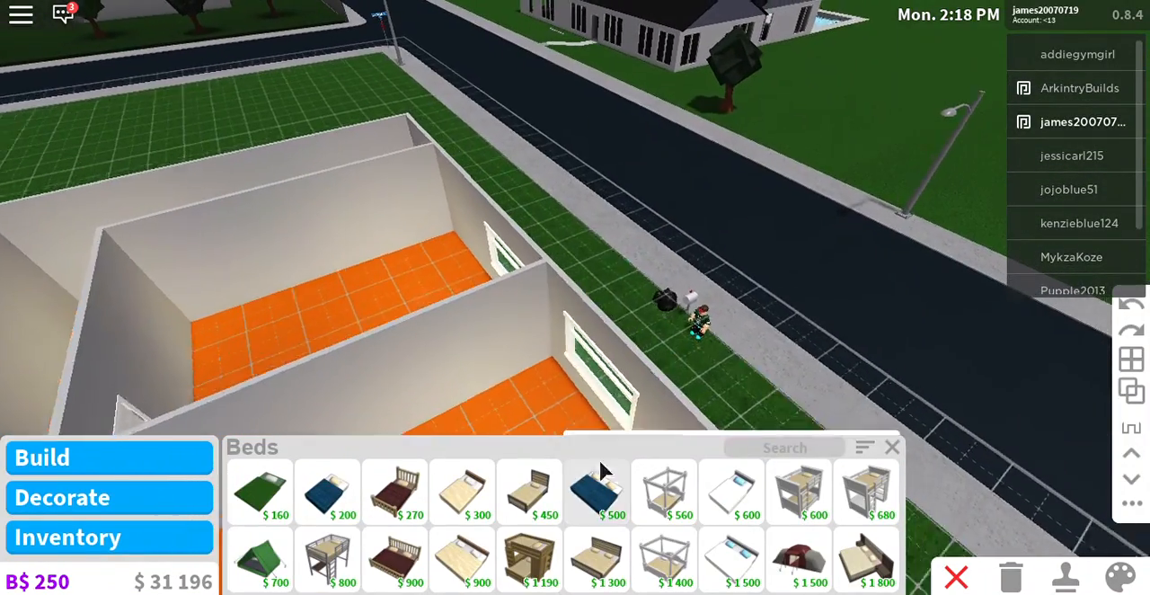
Select the $500 blue Standard Double Bed from the Beds catalogue for an upstairs room
click(597, 492)
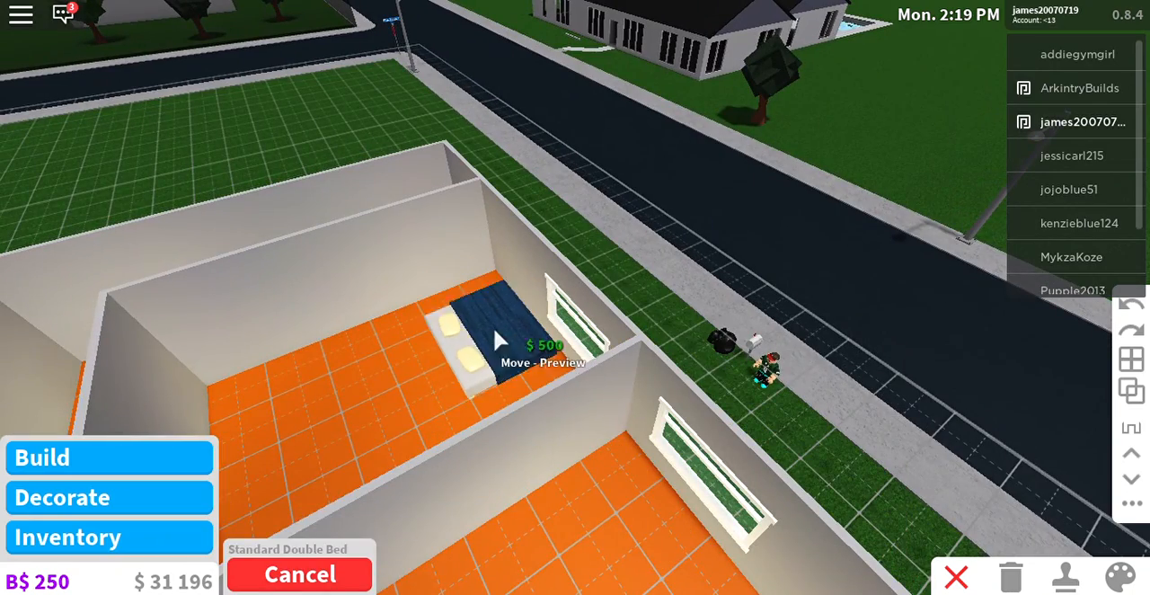